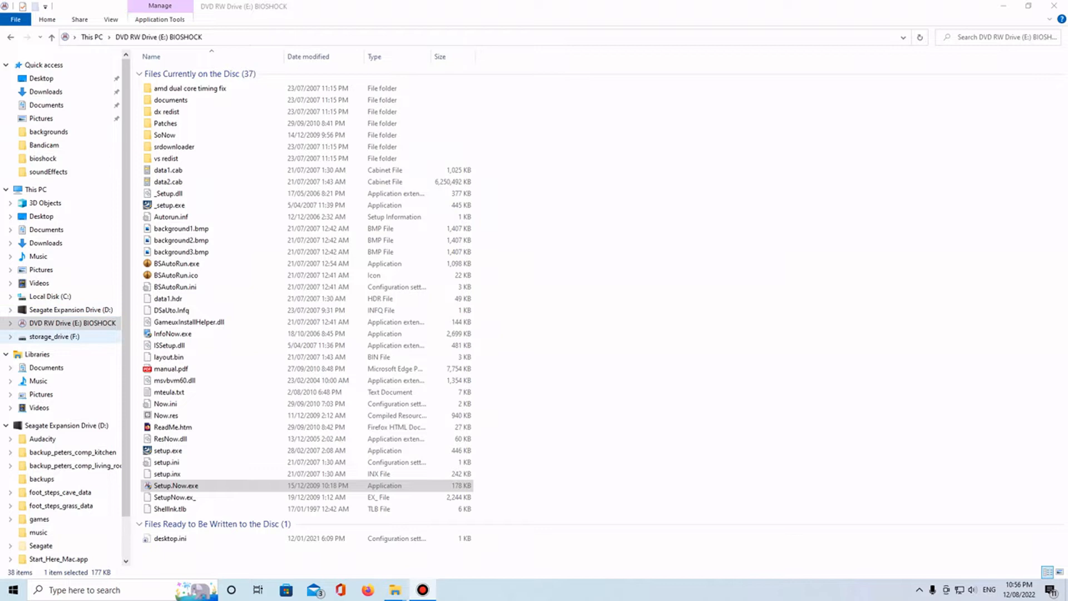
- Launch the BioShock installer from setup.exe on the game disc
{"action": "left_click", "coordinate": [71, 309]}
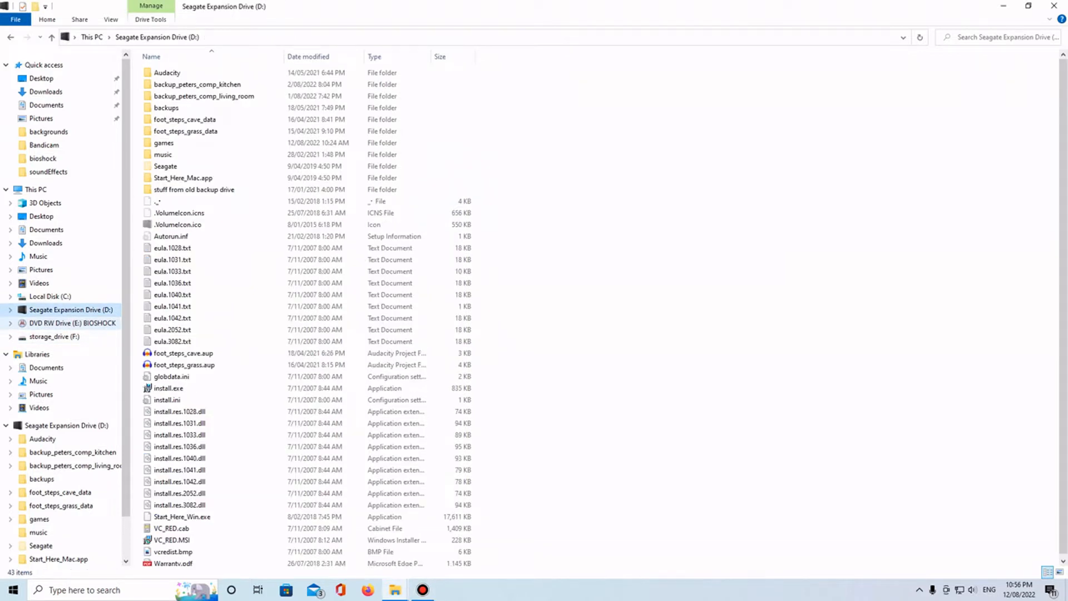
{"action": "left_click", "coordinate": [74, 323]}
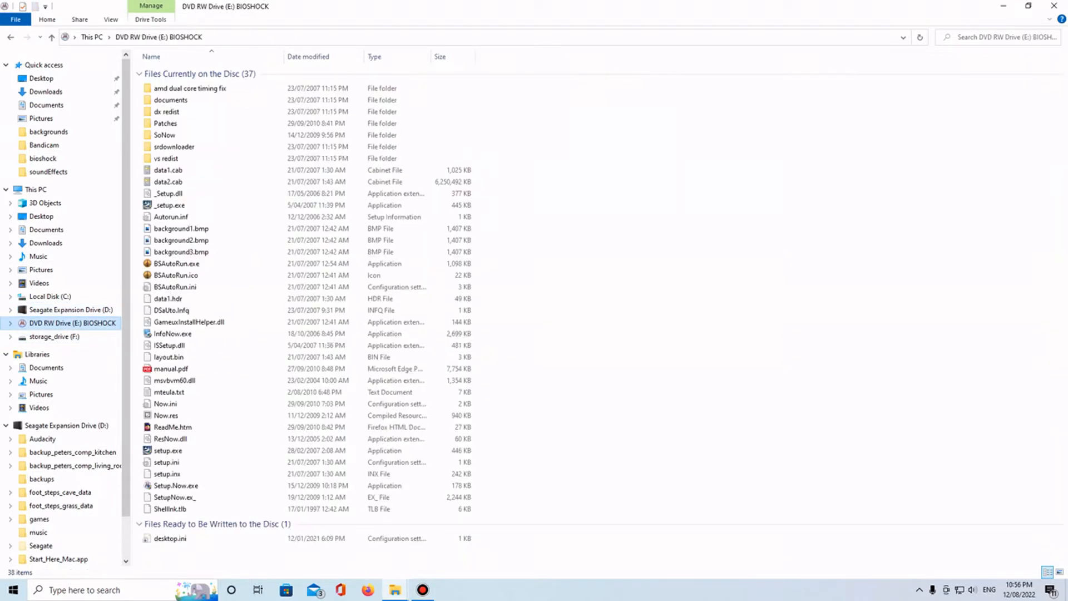
{"action": "left_click", "coordinate": [167, 462]}
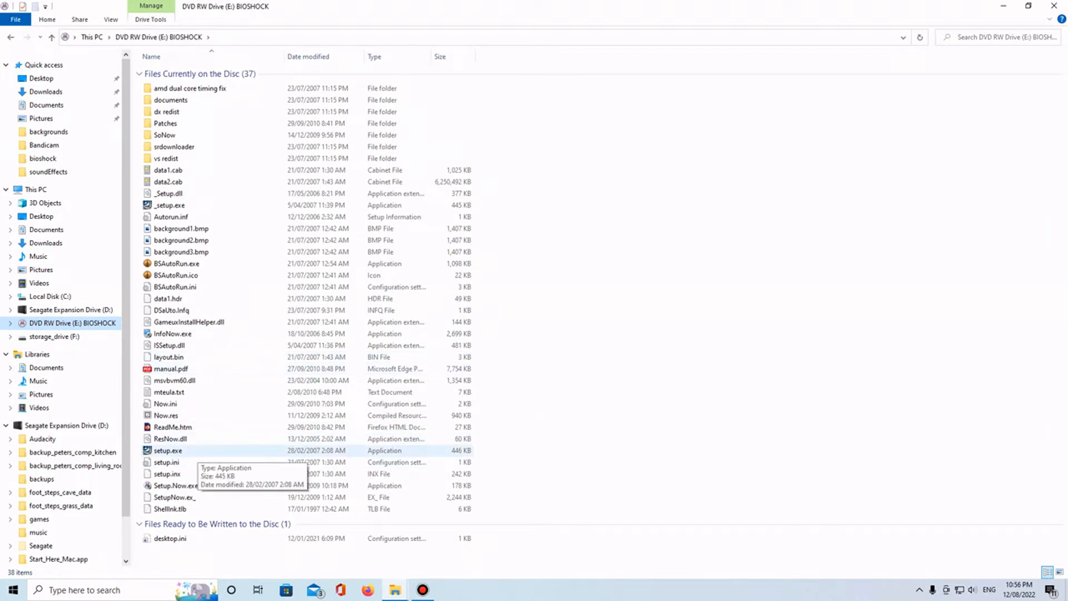
{"action": "left_click", "coordinate": [168, 451]}
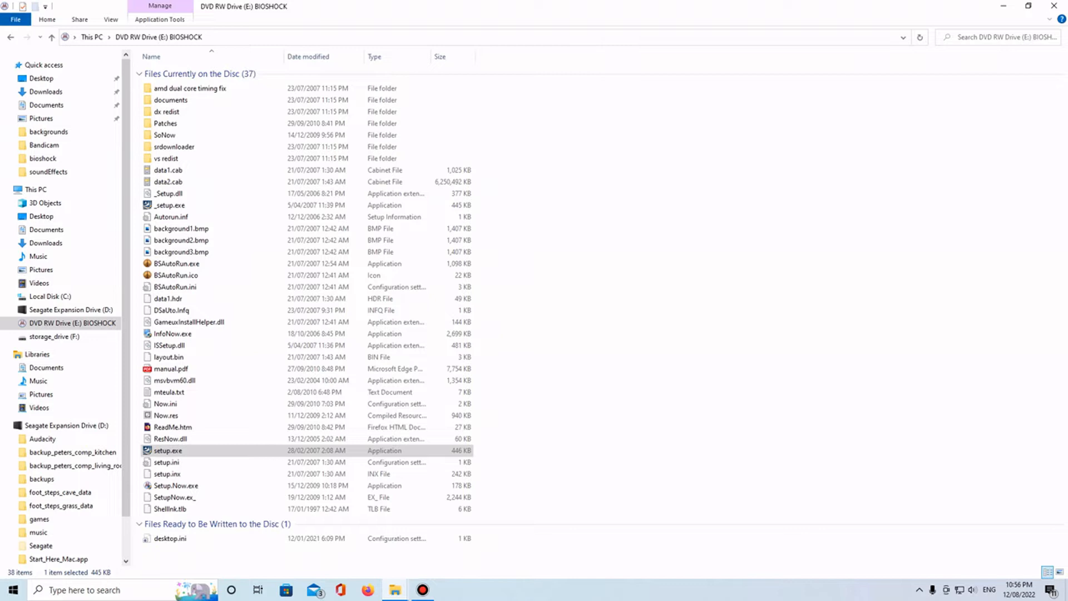
{"action": "double_click", "coordinate": [167, 450]}
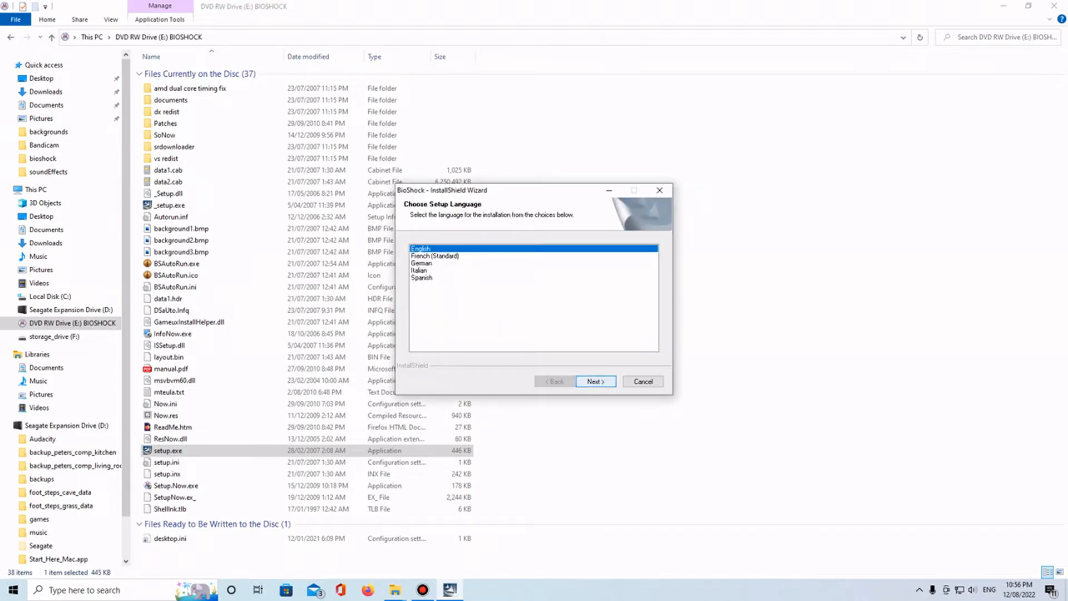
- Keep English, accept the licence and choose Custom setup, reaching customer information
{"action": "left_click", "coordinate": [594, 380]}
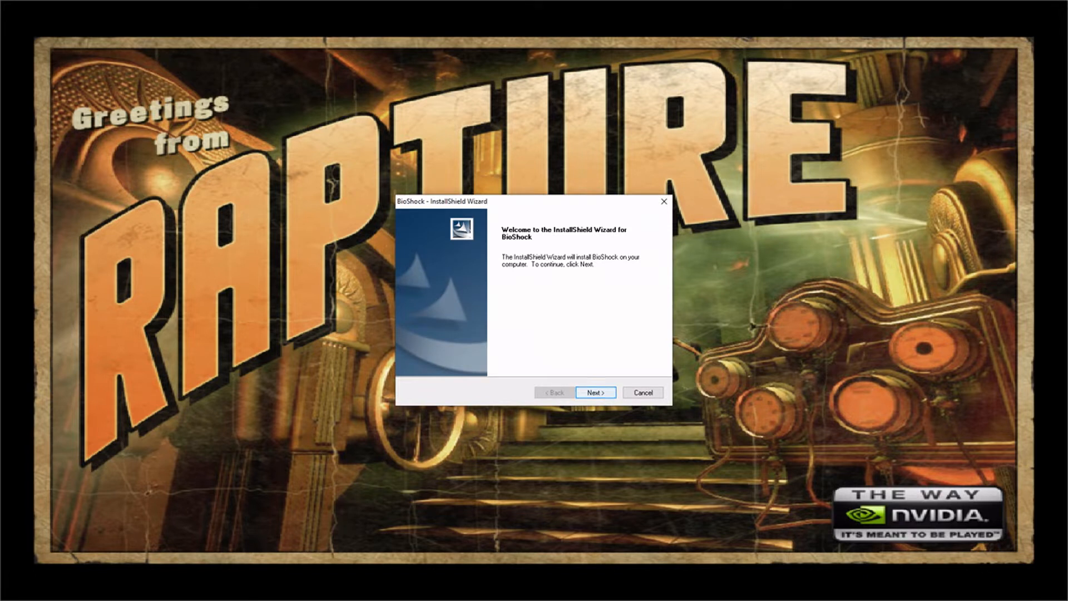
{"action": "left_click", "coordinate": [593, 392]}
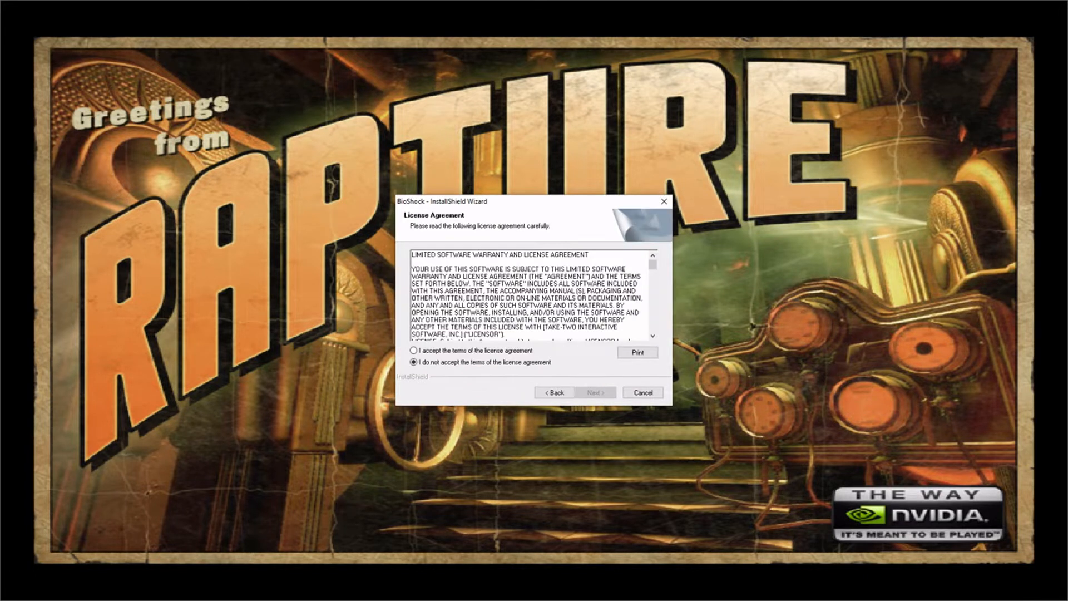
{"action": "left_click", "coordinate": [594, 392]}
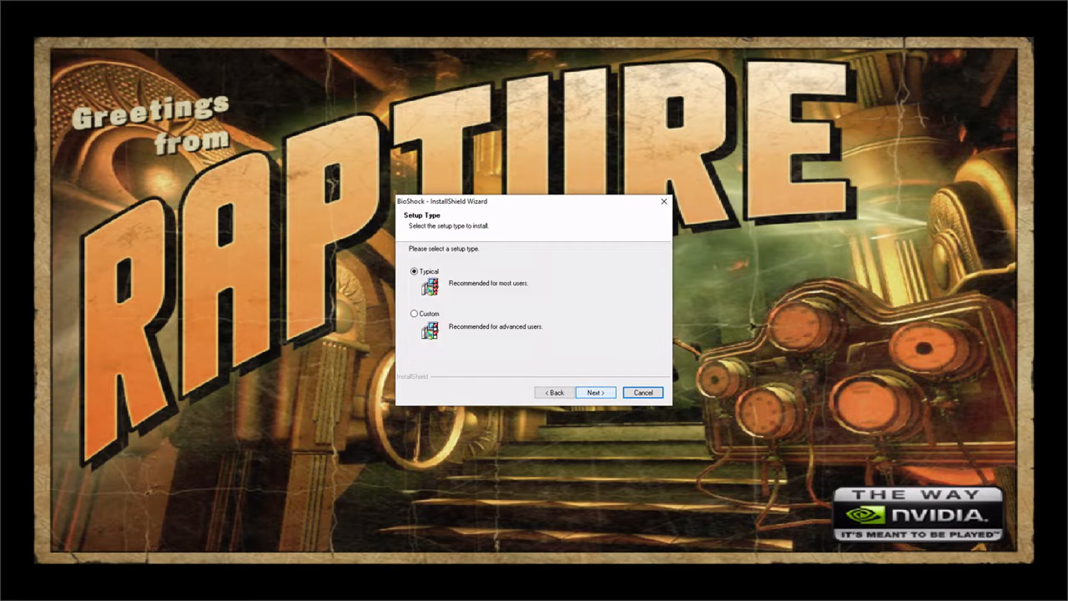
{"action": "left_click", "coordinate": [414, 314]}
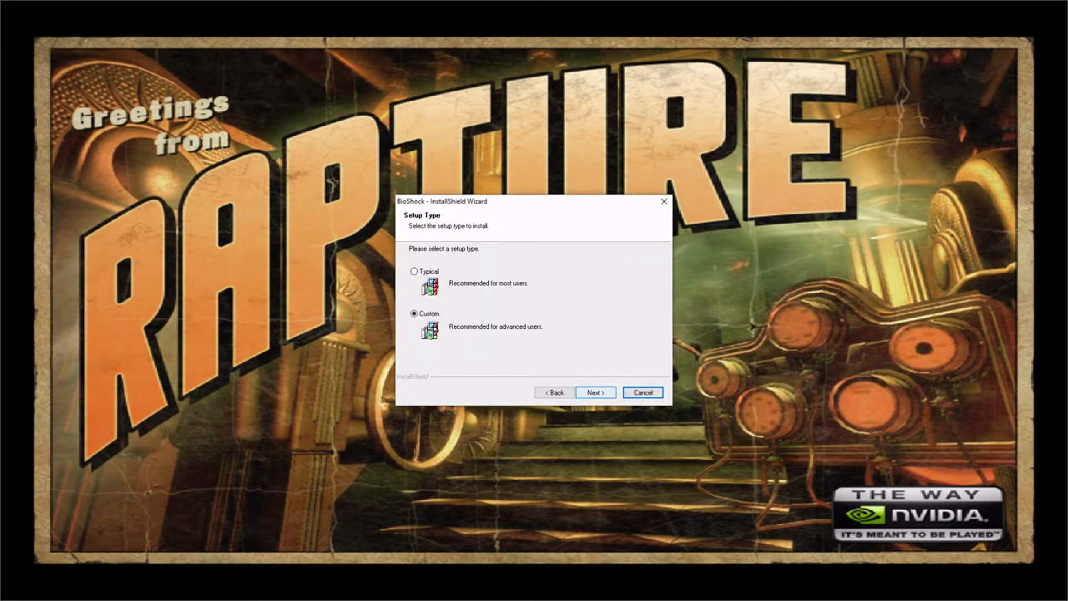
{"action": "left_click", "coordinate": [592, 393]}
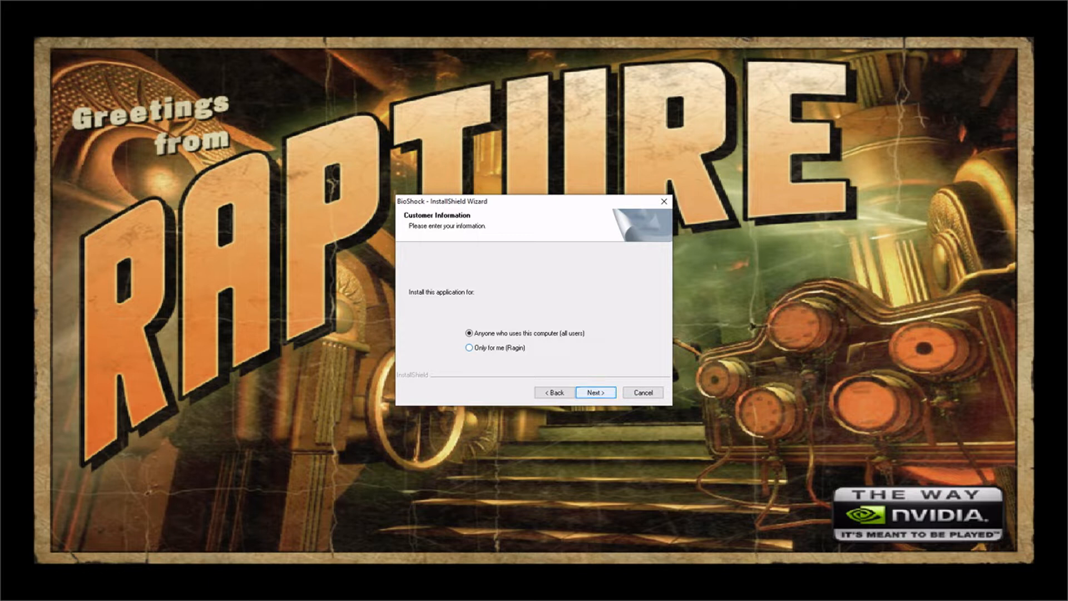
- Install for all users into D:\games\other\bioshock as the destination folder
{"action": "left_click", "coordinate": [594, 392]}
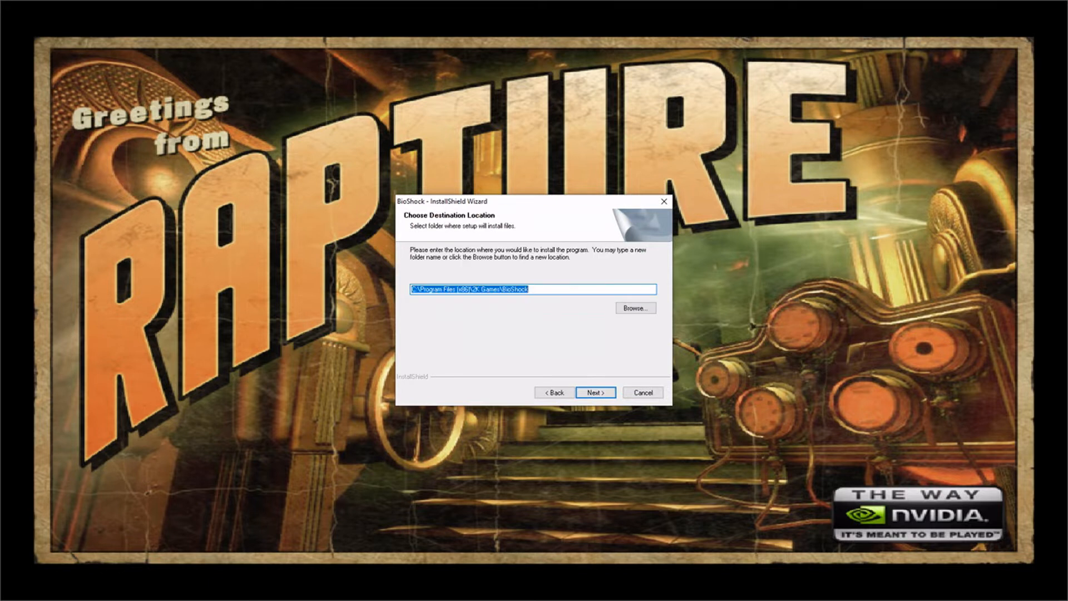
{"action": "left_click", "coordinate": [632, 308]}
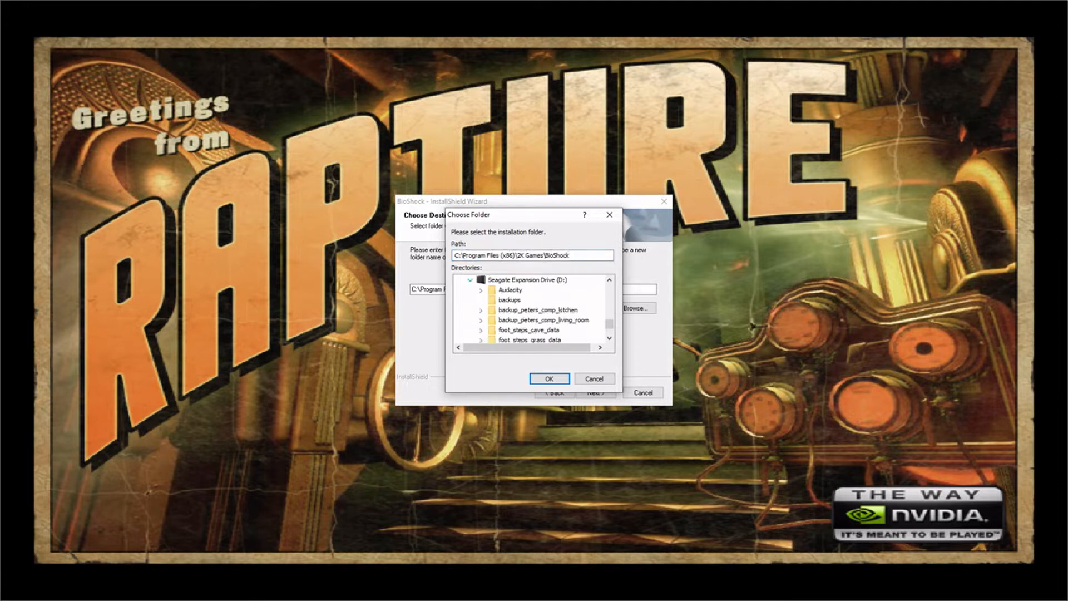
{"action": "scroll", "scroll_direction": "down", "scroll_amount": 3}
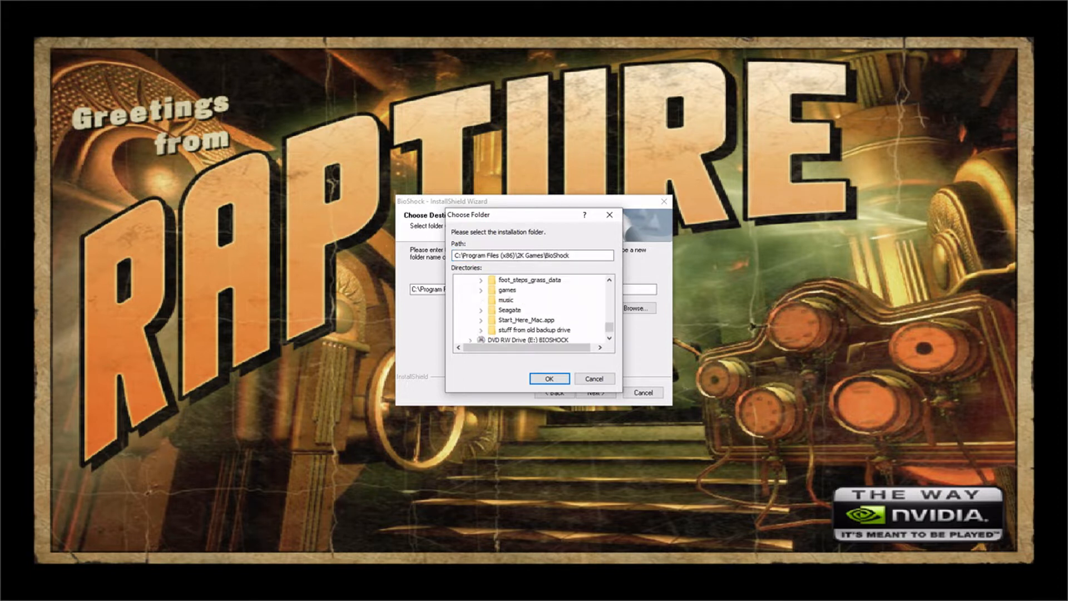
{"action": "left_click", "coordinate": [480, 289]}
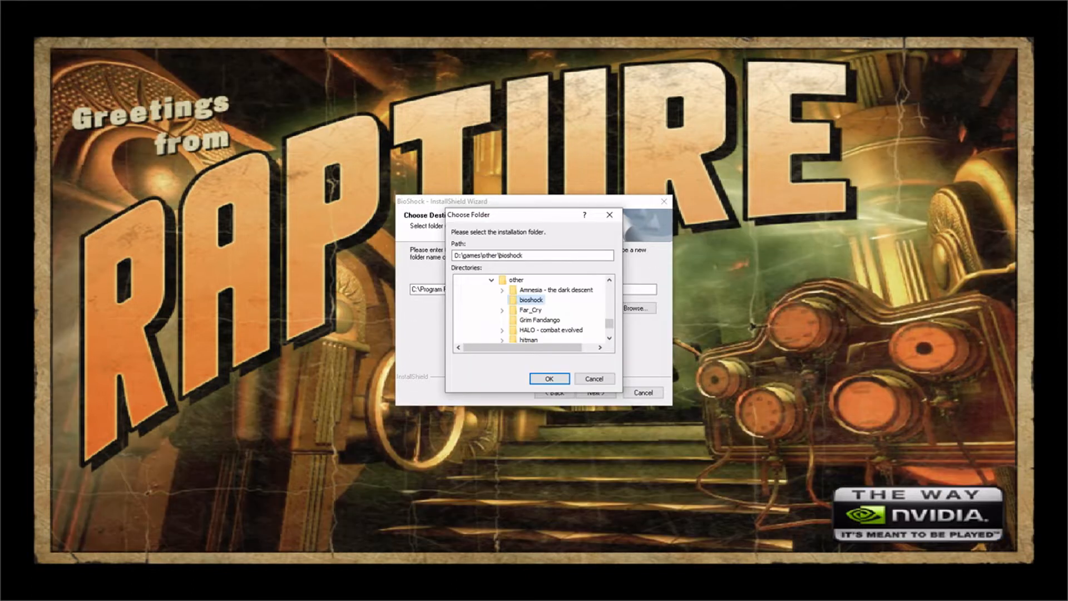
{"action": "left_click", "coordinate": [548, 378]}
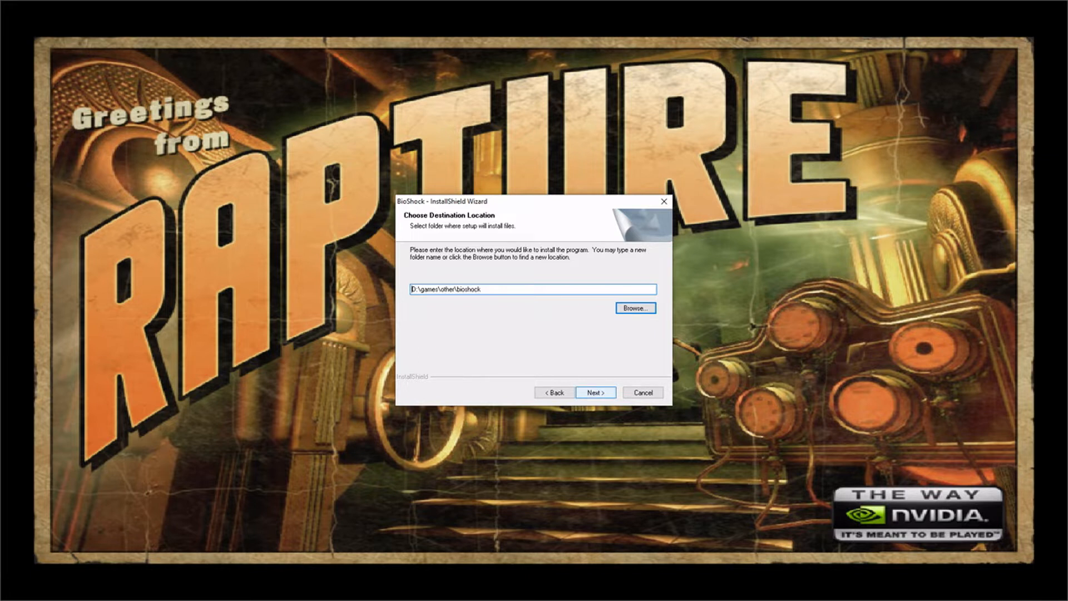
{"action": "left_click", "coordinate": [594, 391]}
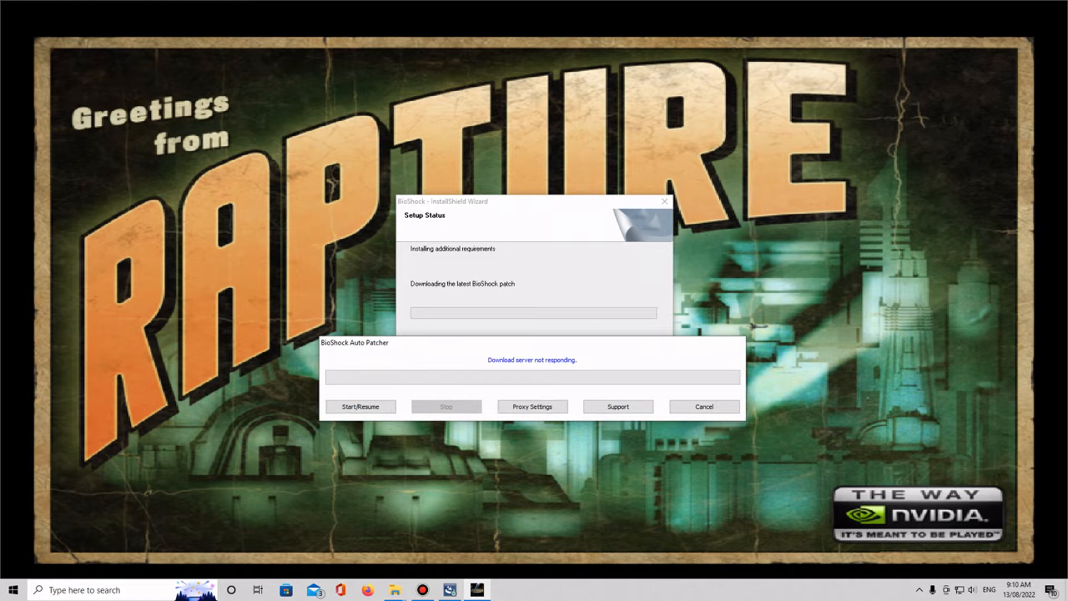
- Cancel the stalled Auto Patcher download
{"action": "left_click", "coordinate": [703, 406]}
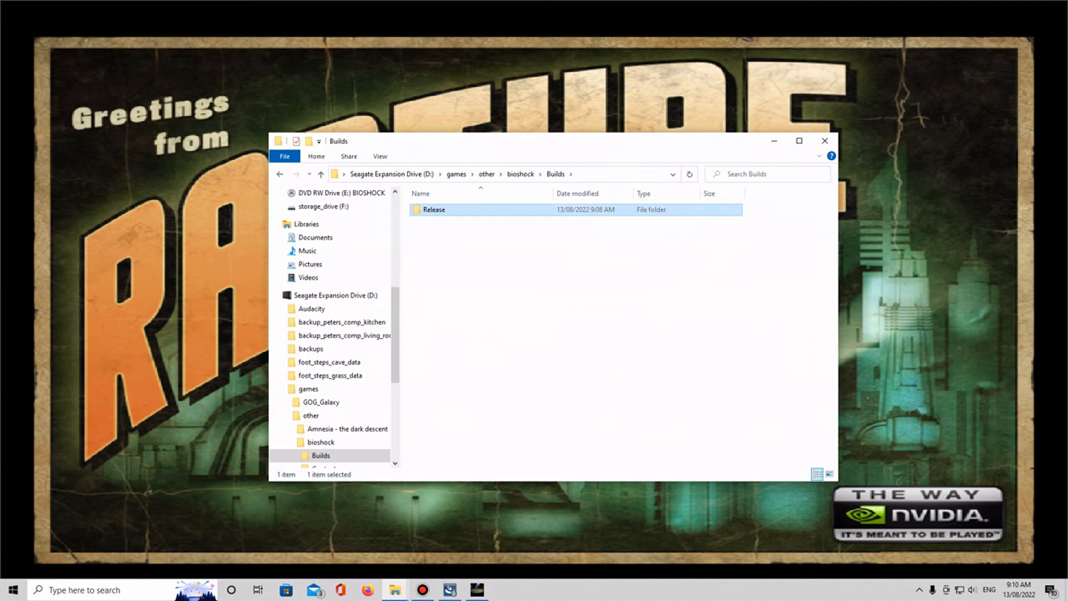
- Browse D:\games to the new bioshock folder and bring up its context options
{"action": "left_click", "coordinate": [486, 173]}
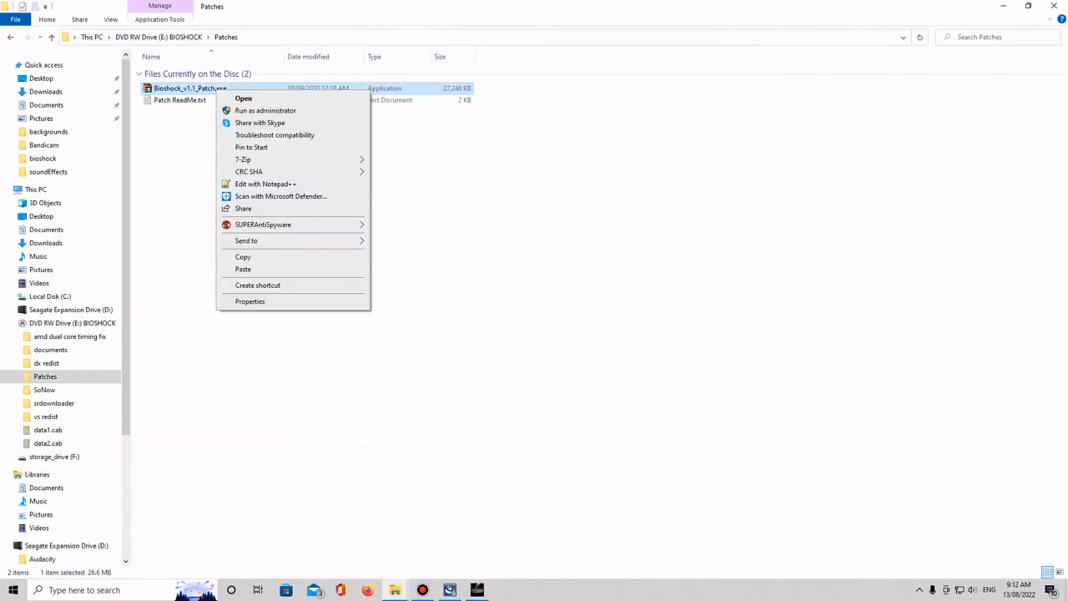
{"action": "left_click", "coordinate": [244, 98]}
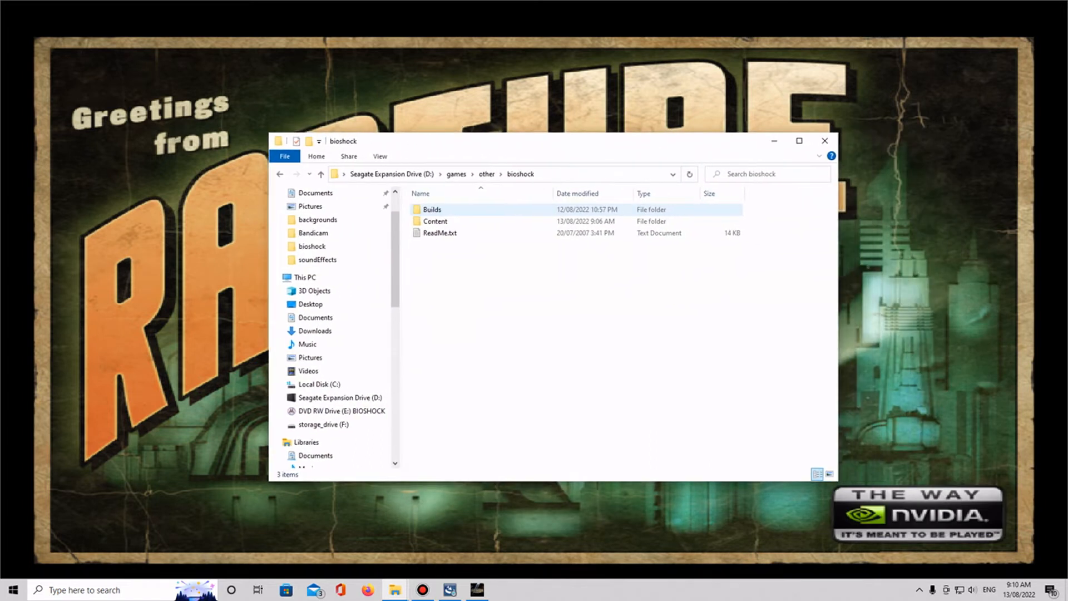
{"action": "left_click", "coordinate": [477, 174]}
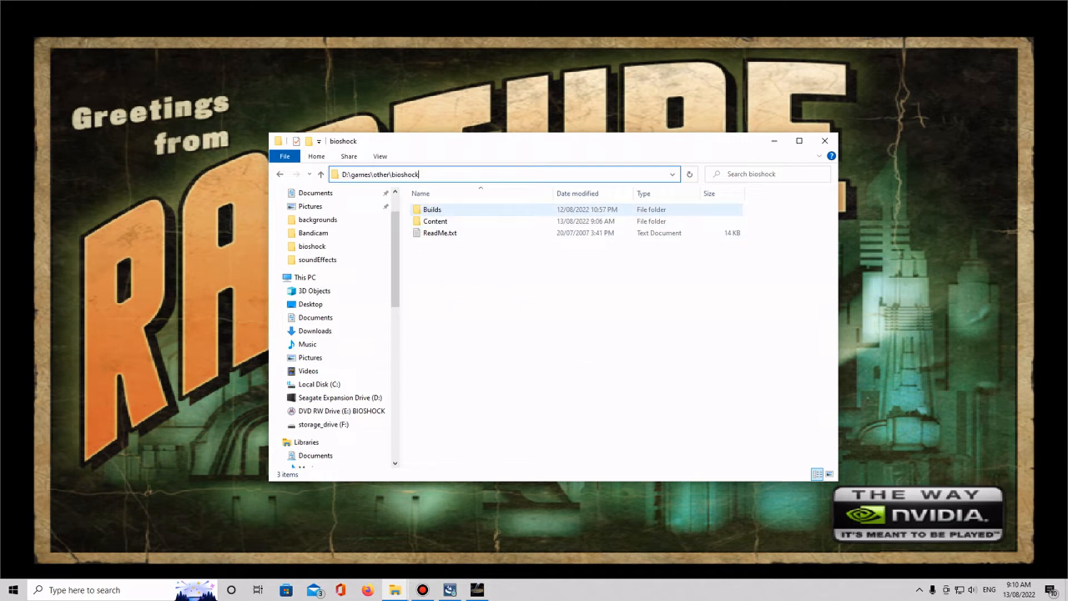
{"action": "double_click", "coordinate": [431, 209]}
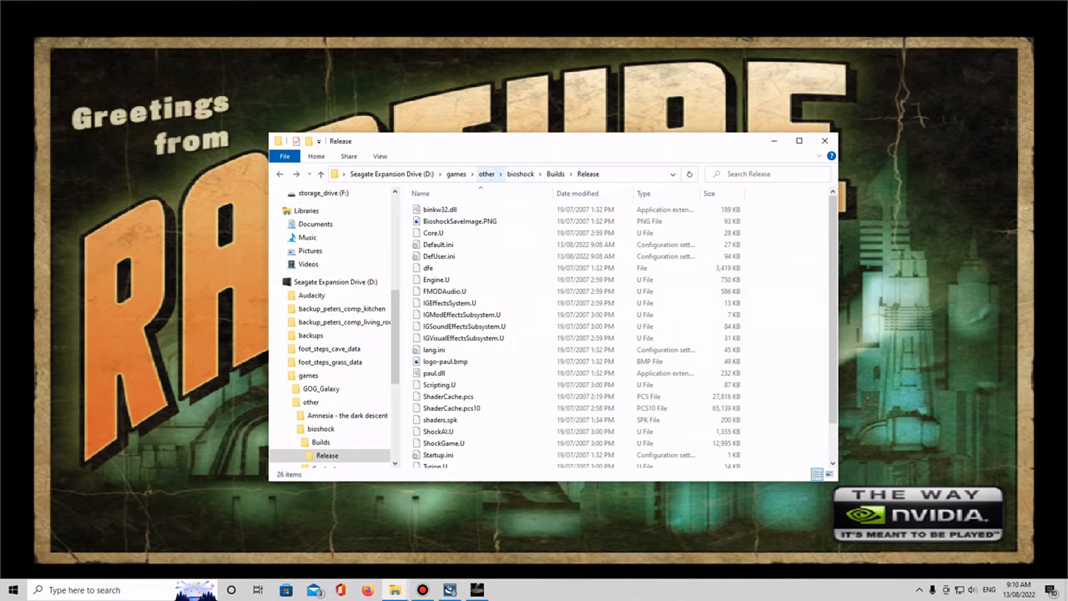
{"action": "left_click", "coordinate": [486, 174]}
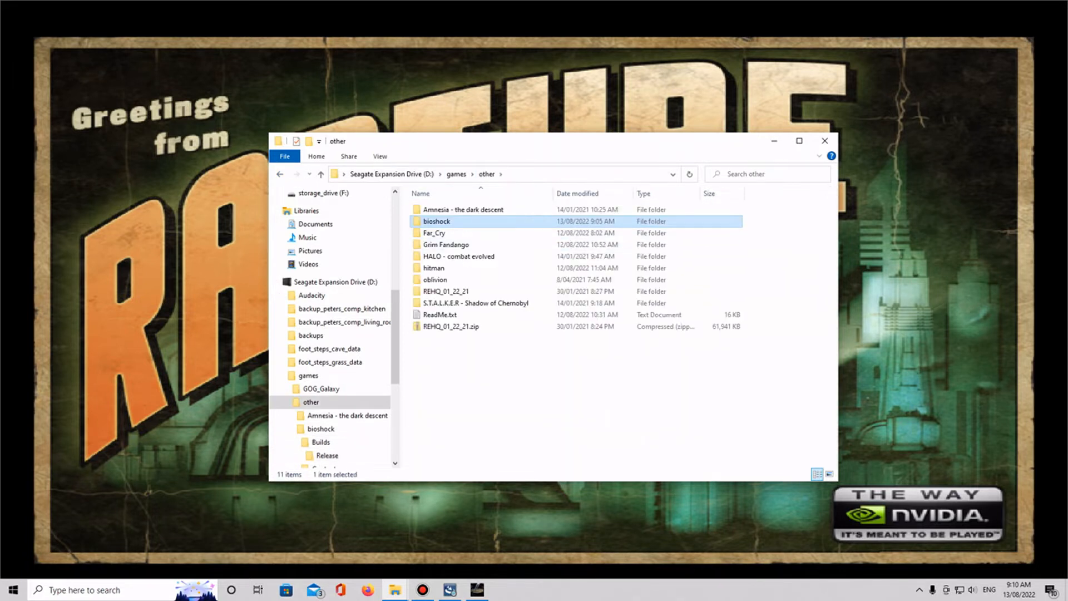
{"action": "right_click", "coordinate": [436, 220]}
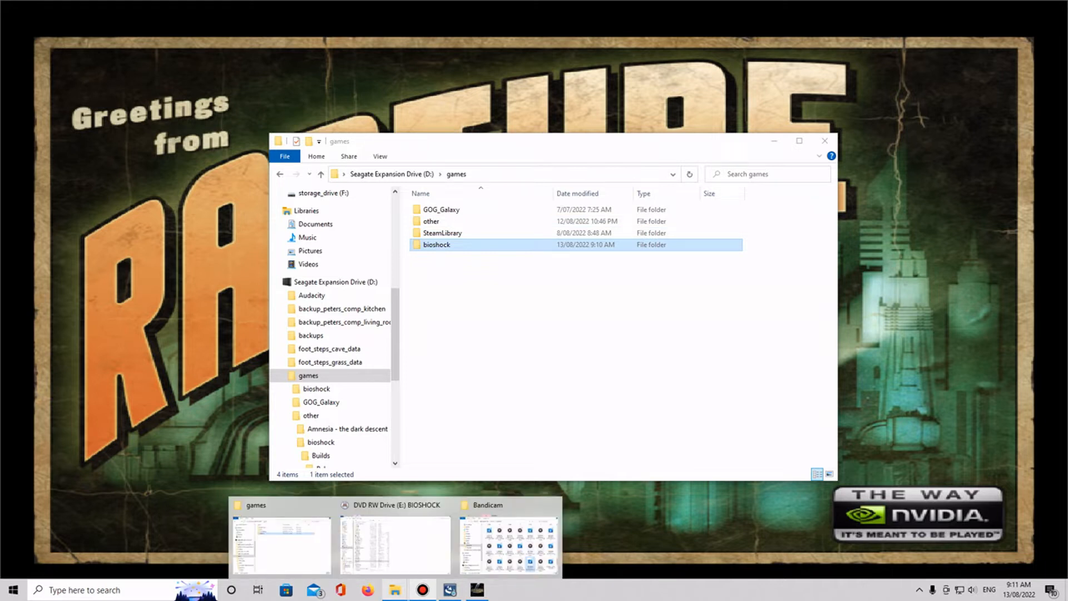
- Bring the Downloads window forward and select bioshock_patch.gz
{"action": "left_click", "coordinate": [508, 545]}
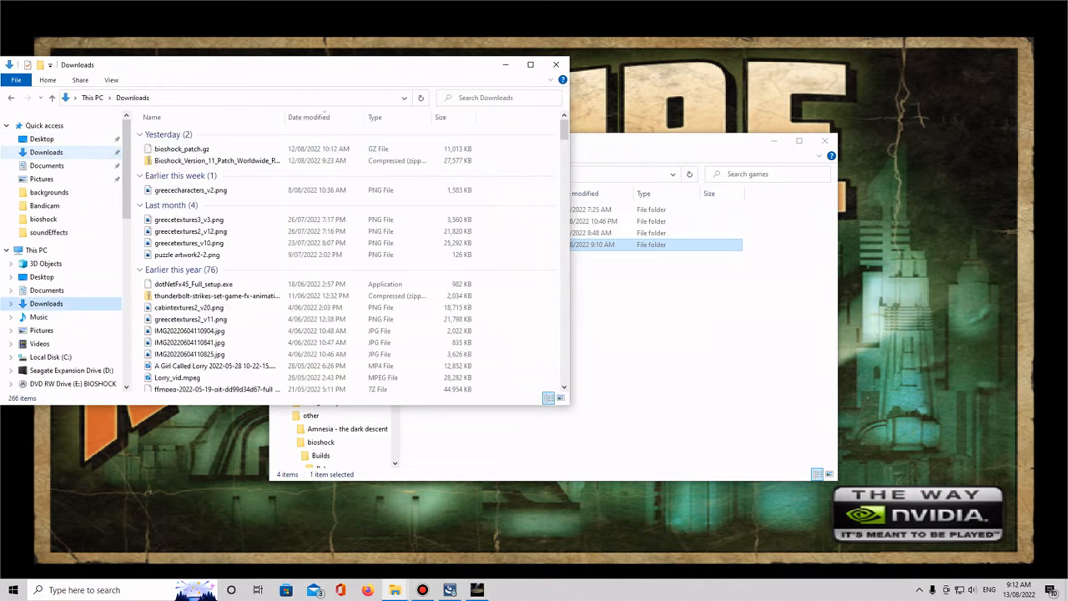
{"action": "left_click", "coordinate": [181, 148]}
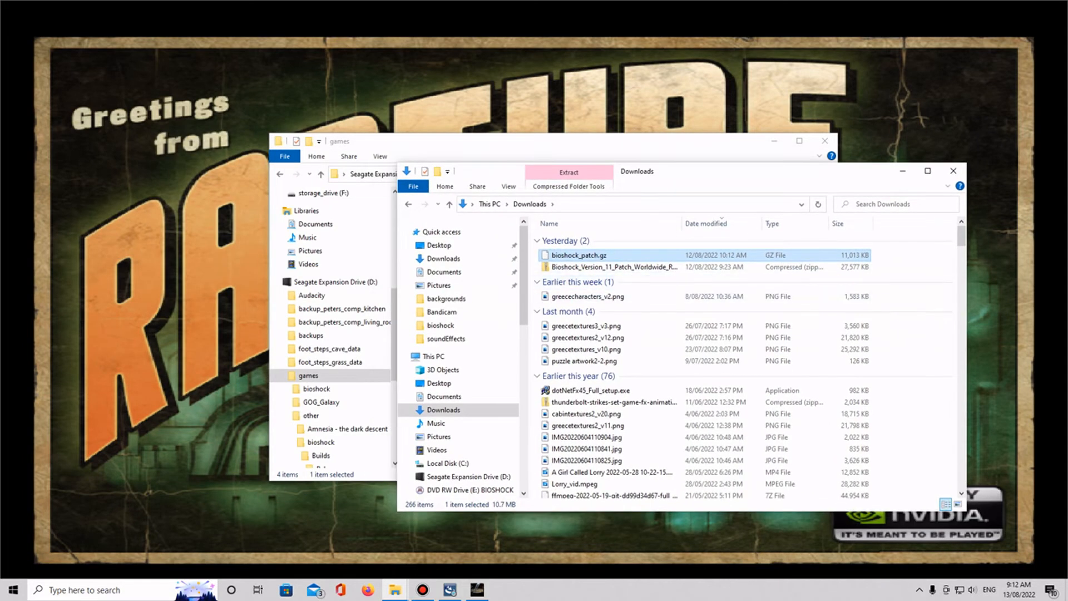
{"action": "mouse_move", "coordinate": [578, 255]}
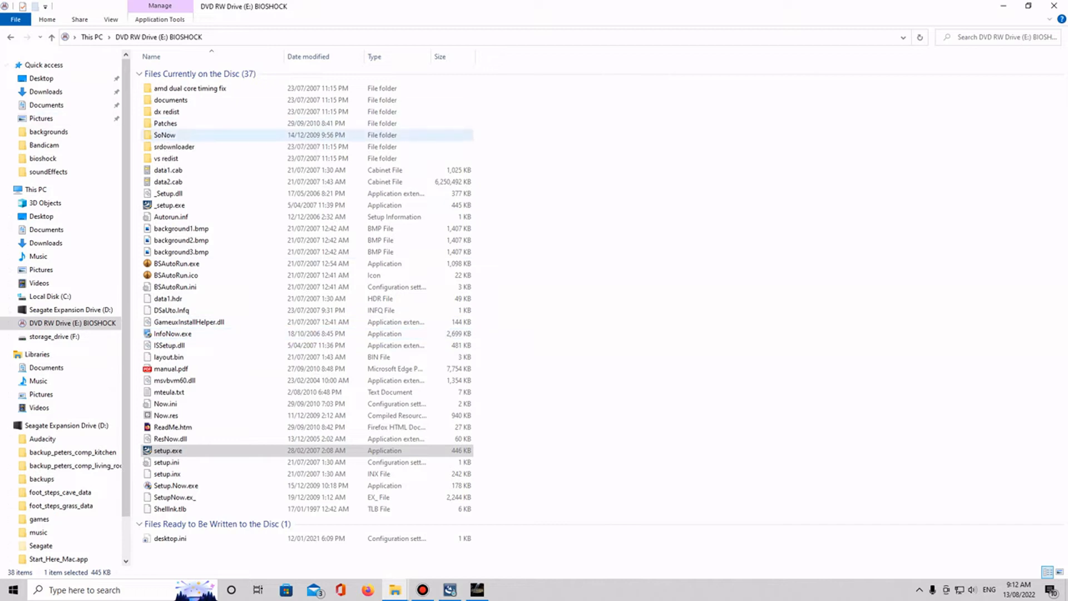
- Look inside SoNow, then go into the disc's Patches folder
{"action": "double_click", "coordinate": [164, 135]}
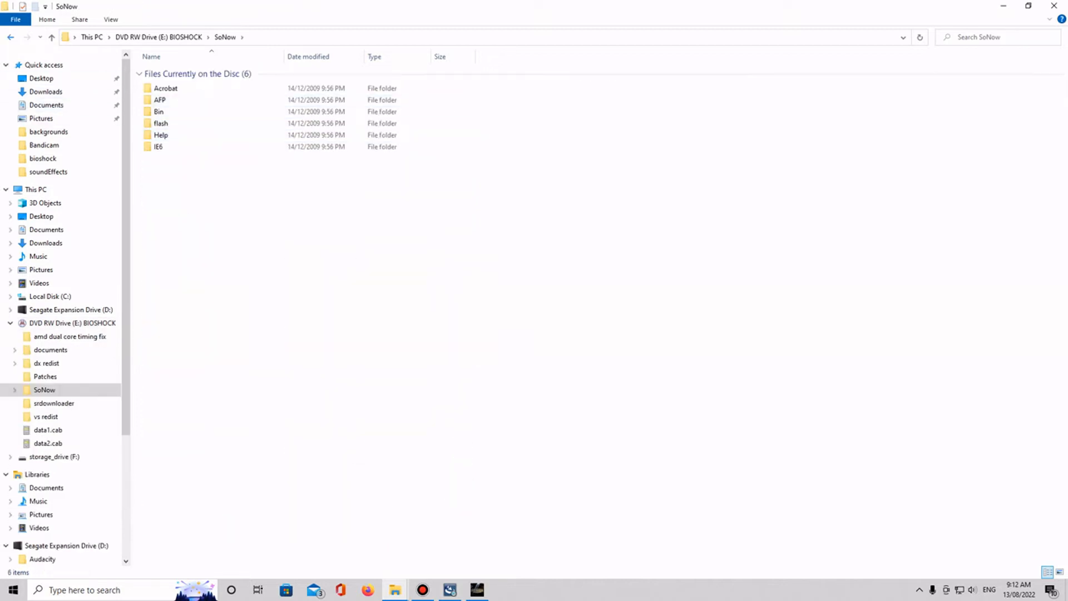
{"action": "left_click", "coordinate": [50, 36]}
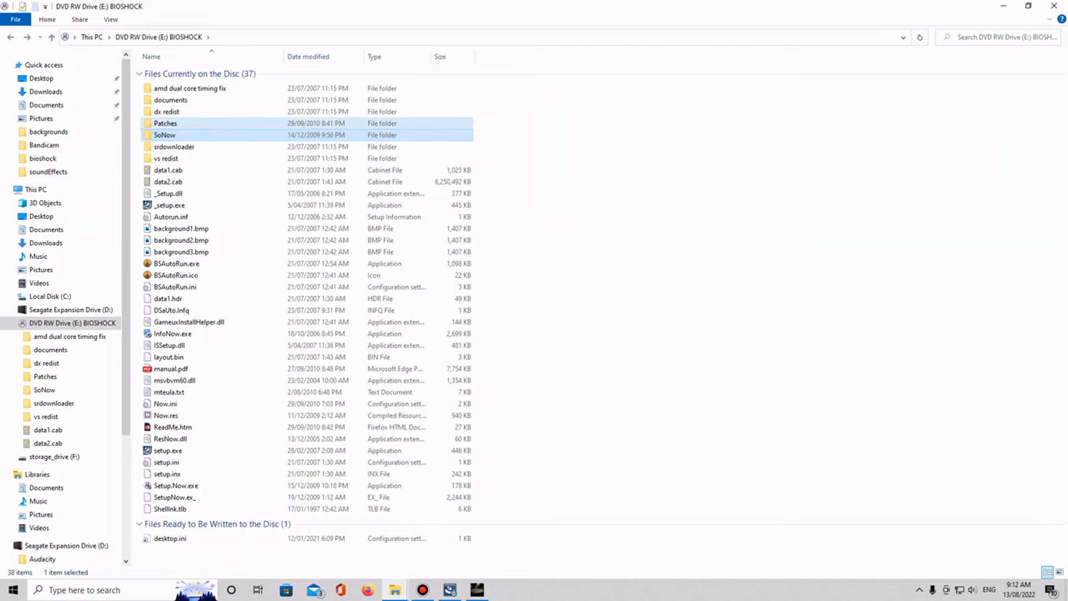
{"action": "double_click", "coordinate": [165, 124]}
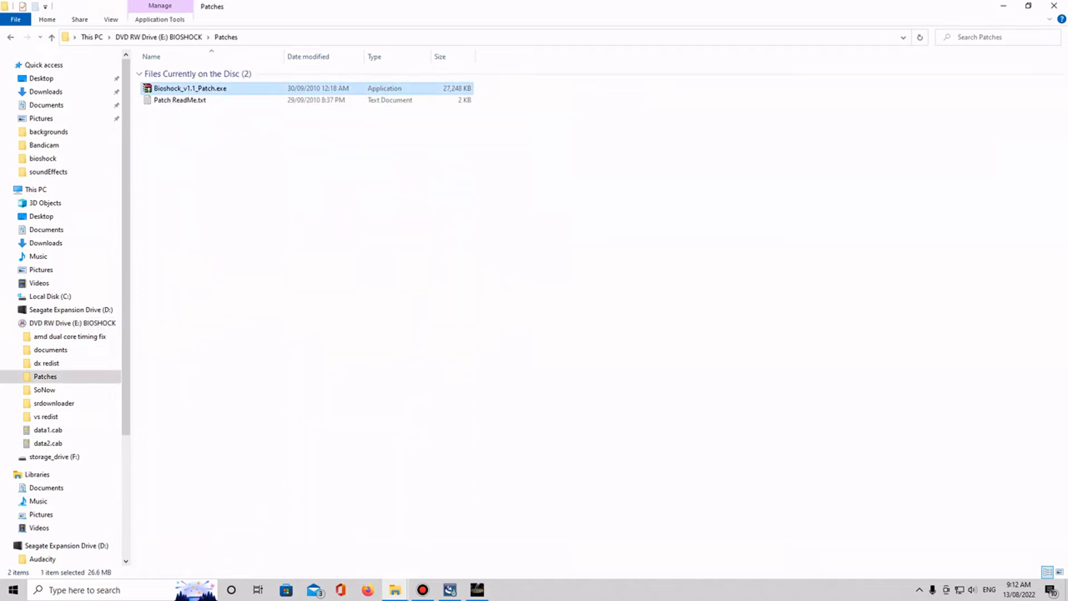
{"action": "mouse_move", "coordinate": [189, 88]}
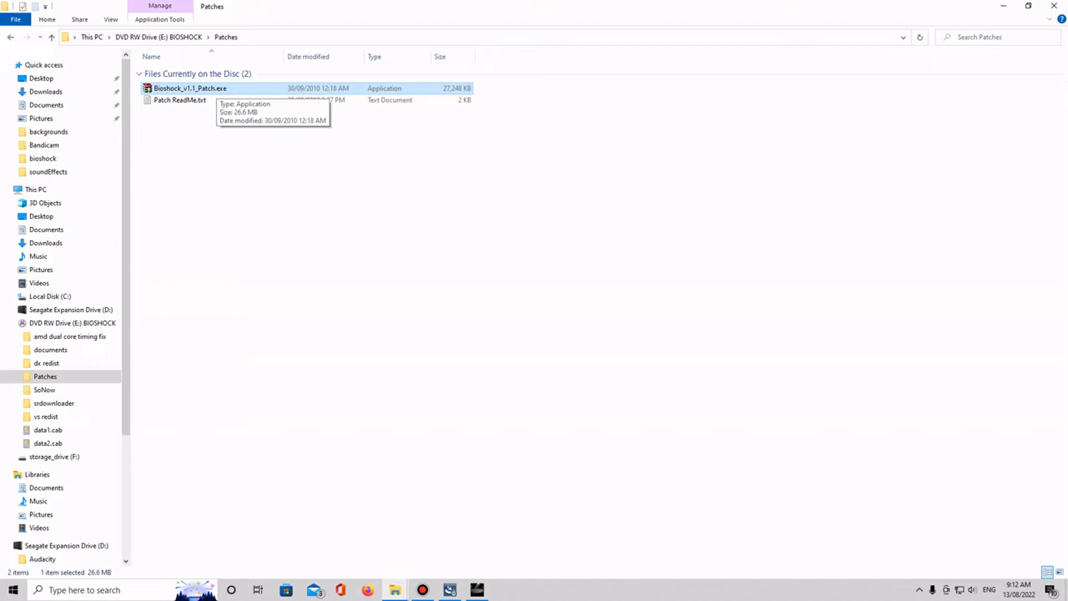
- Read Patch ReadMe.txt beside Bioshock_v1.1_Patch.exe in Notepad, then close it
{"action": "right_click", "coordinate": [190, 88]}
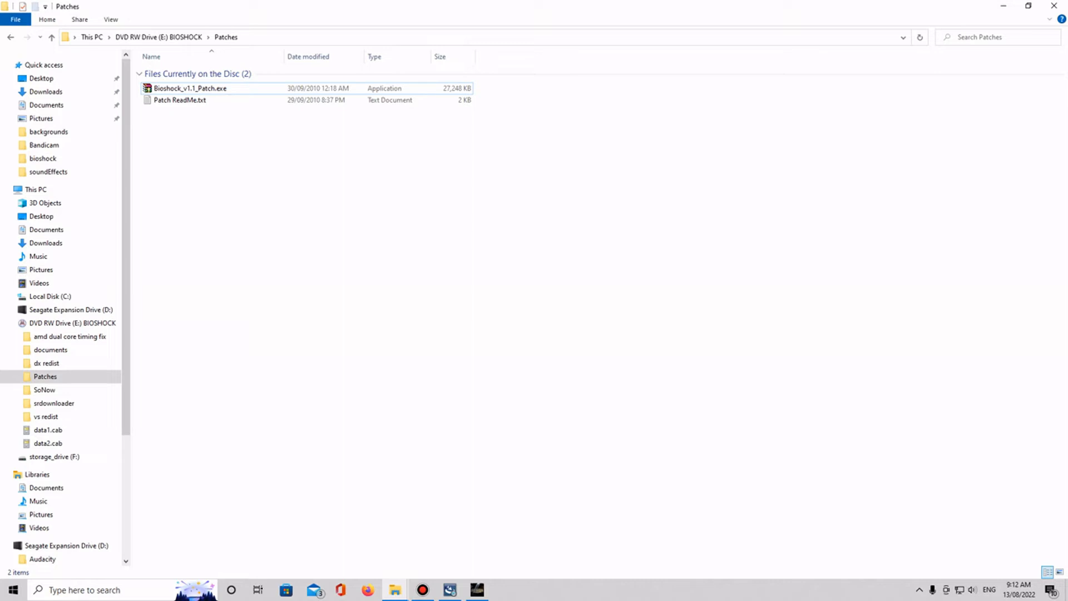
{"action": "left_click", "coordinate": [179, 100]}
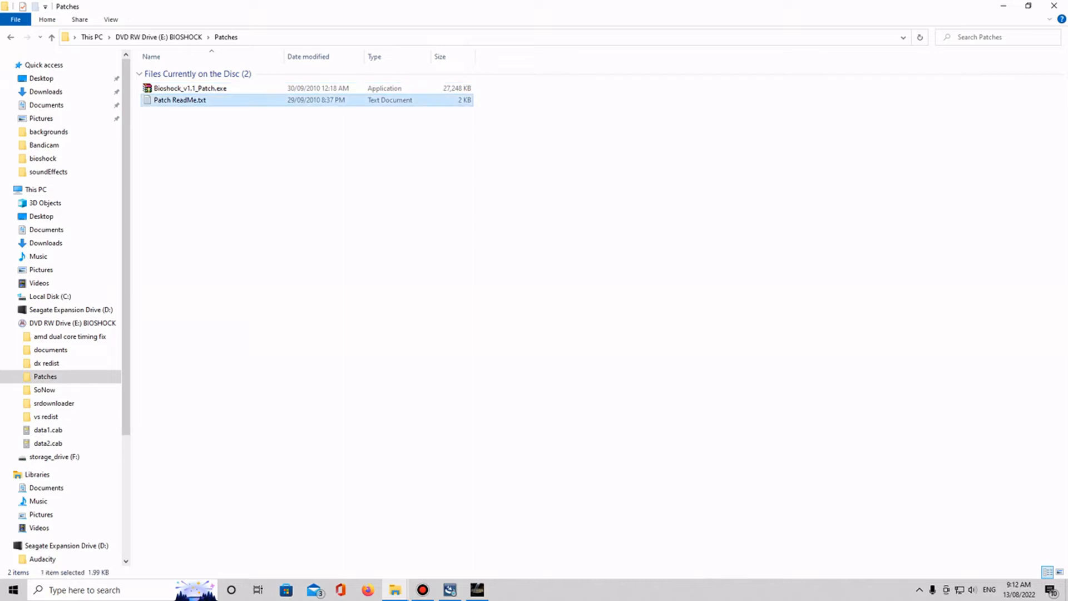
{"action": "double_click", "coordinate": [179, 100]}
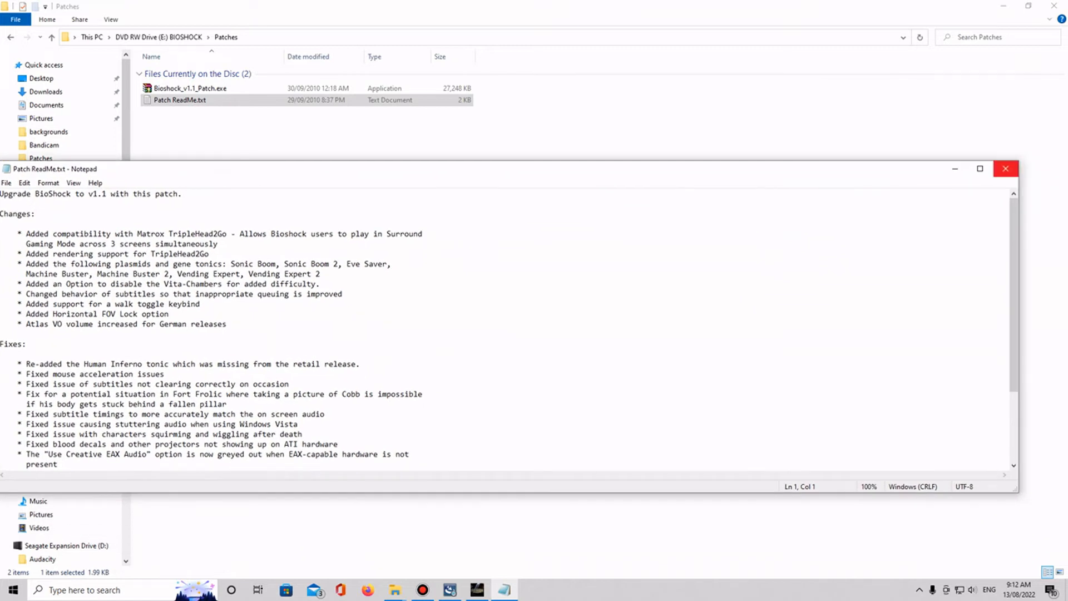
{"action": "left_click", "coordinate": [1005, 168]}
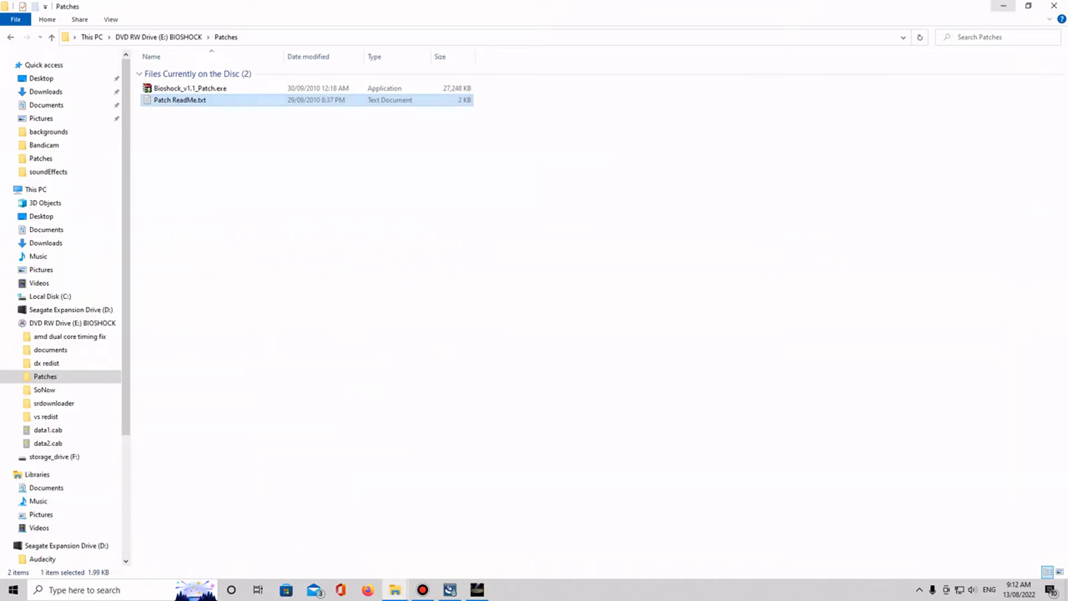
{"action": "mouse_move", "coordinate": [394, 589]}
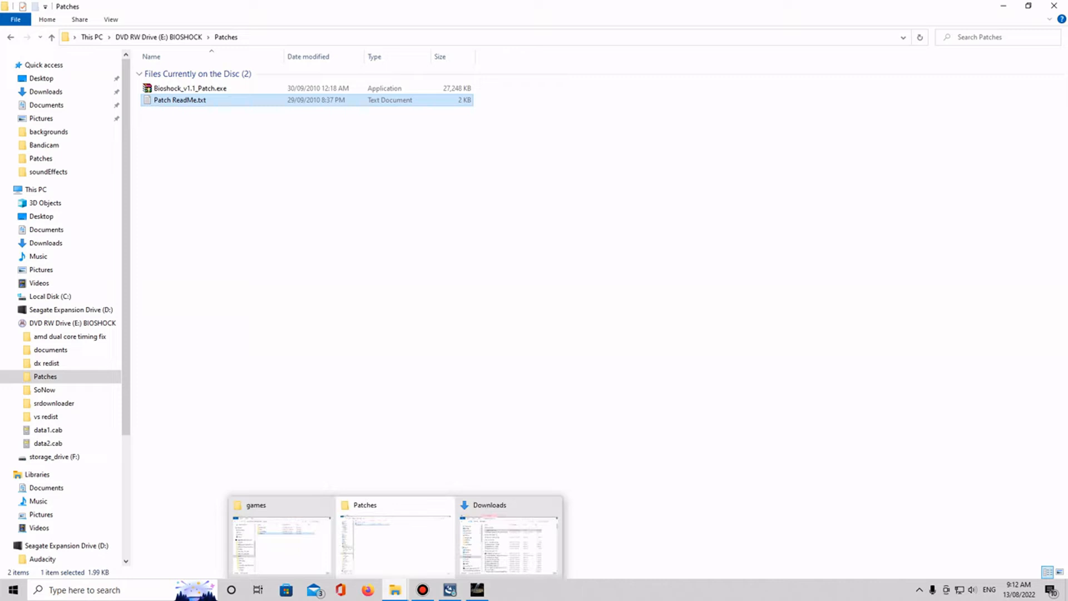
{"action": "mouse_move", "coordinate": [507, 535]}
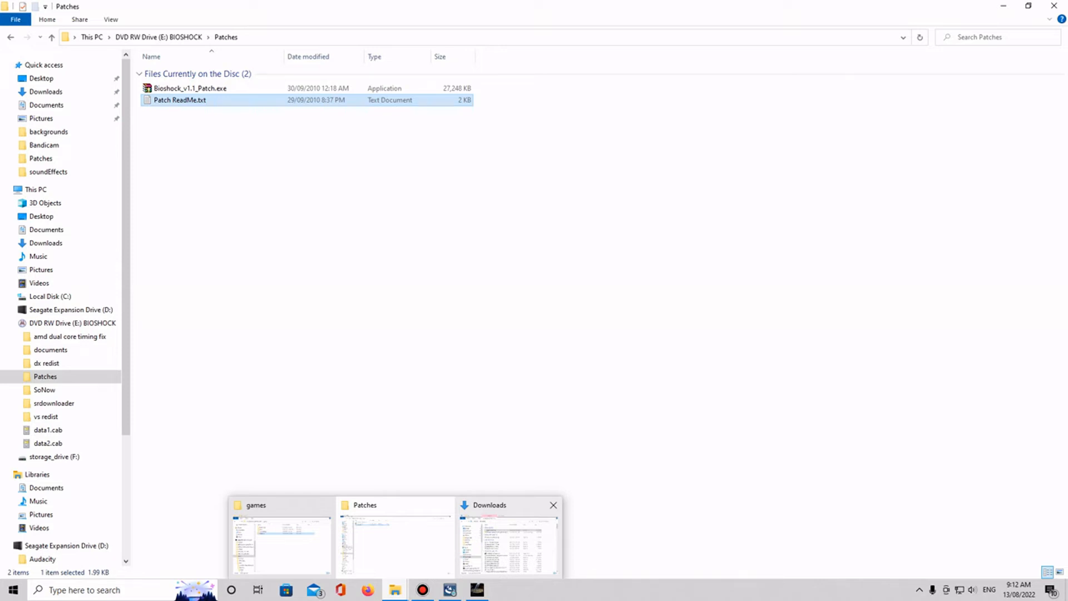
- Bring back the Downloads window holding bioshock_patch.gz
{"action": "left_click", "coordinate": [507, 538]}
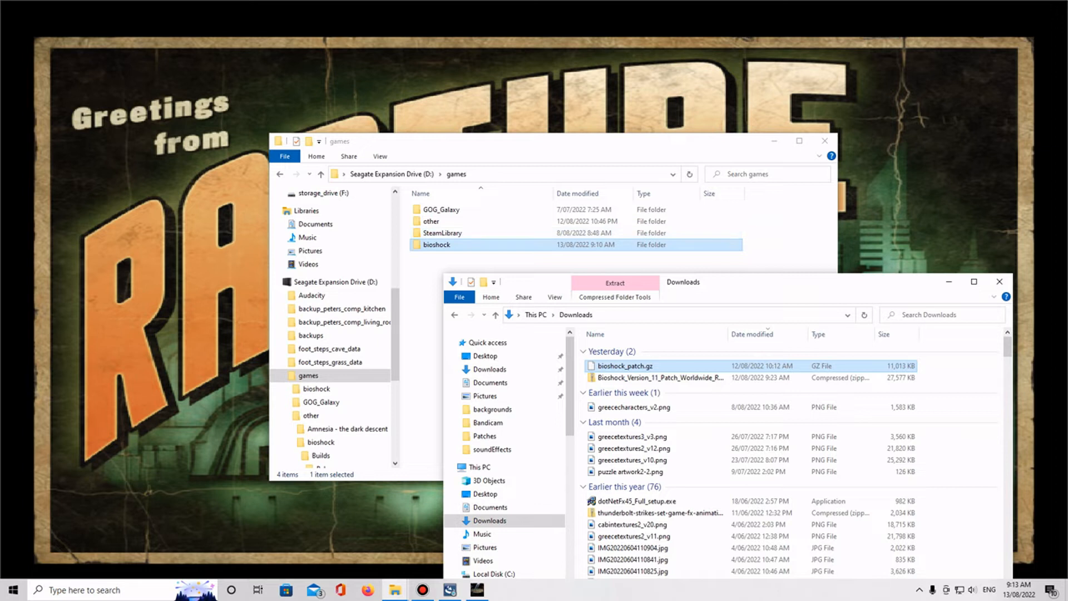
{"action": "mouse_move", "coordinate": [622, 366]}
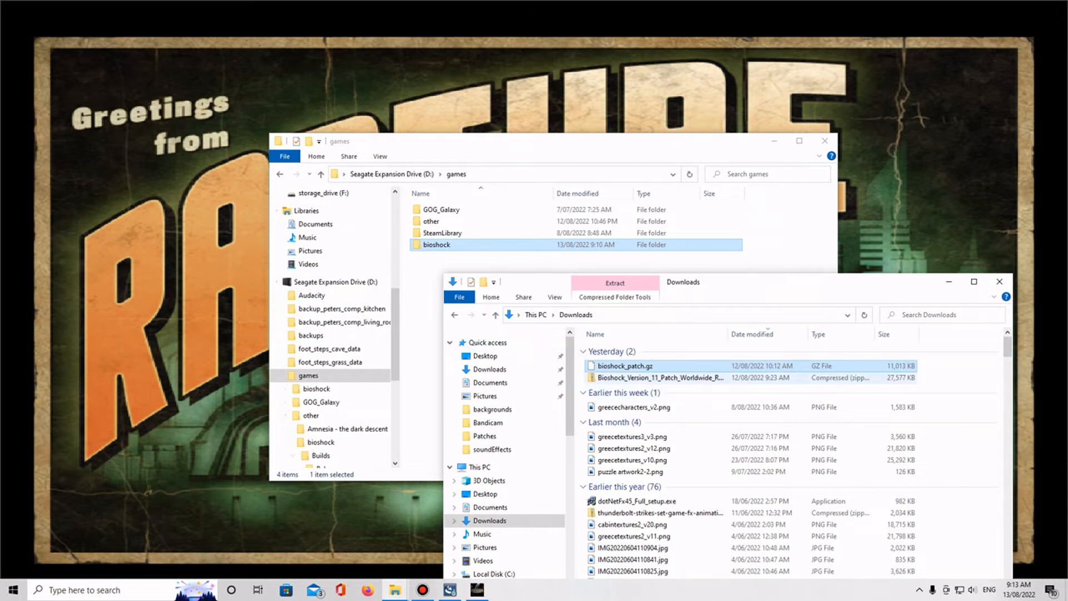
- Start 7-Zip 'Extract files...' on bioshock_patch.gz
{"action": "right_click", "coordinate": [626, 366]}
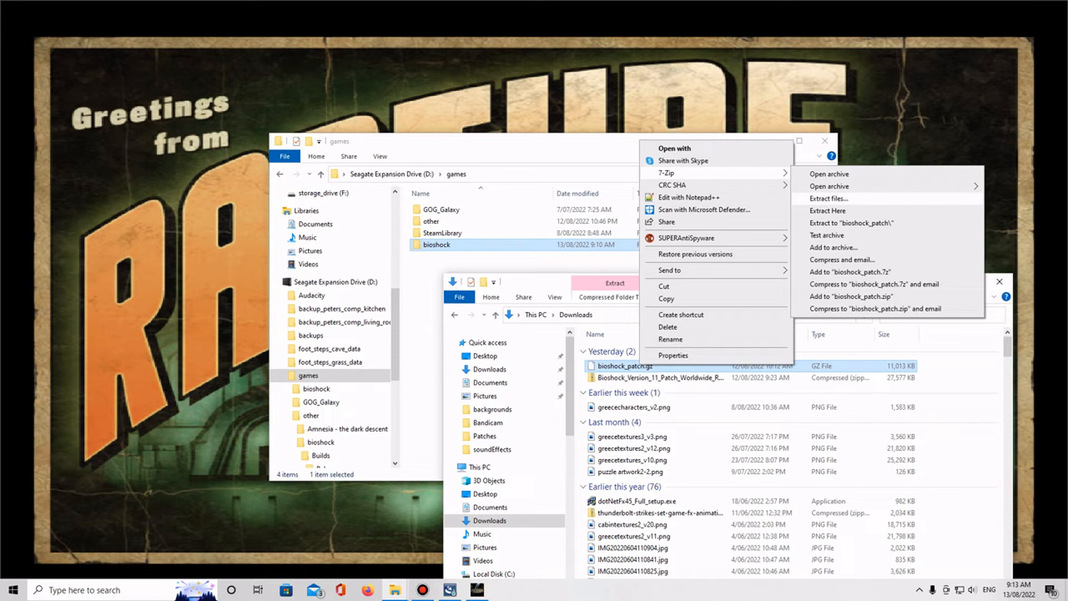
{"action": "left_click", "coordinate": [827, 198]}
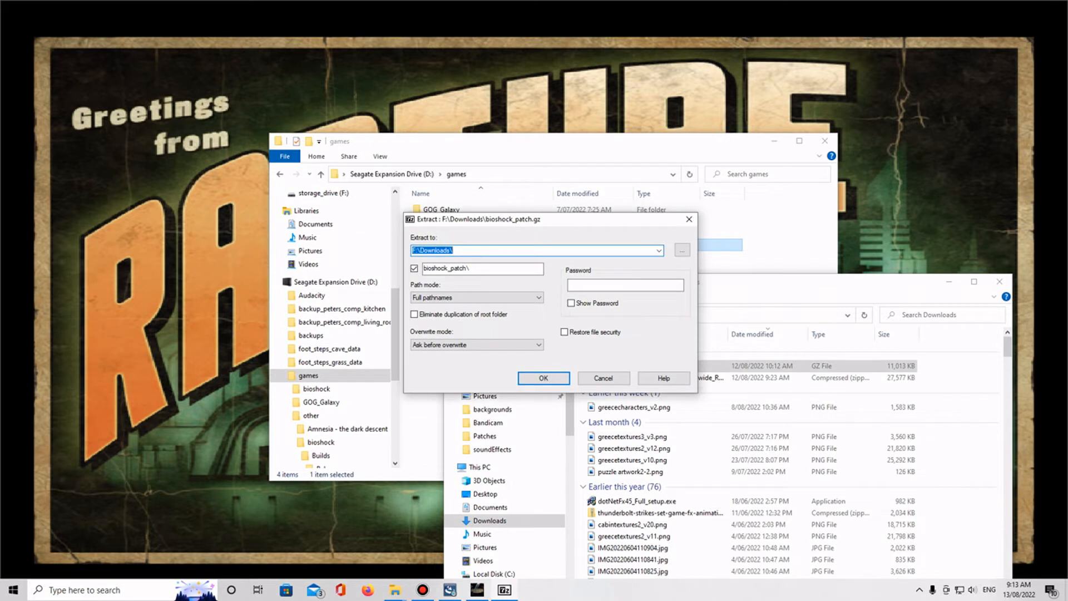
- Set the extraction destination to D:\games\bioshock\Builds\Release
{"action": "left_click", "coordinate": [681, 251]}
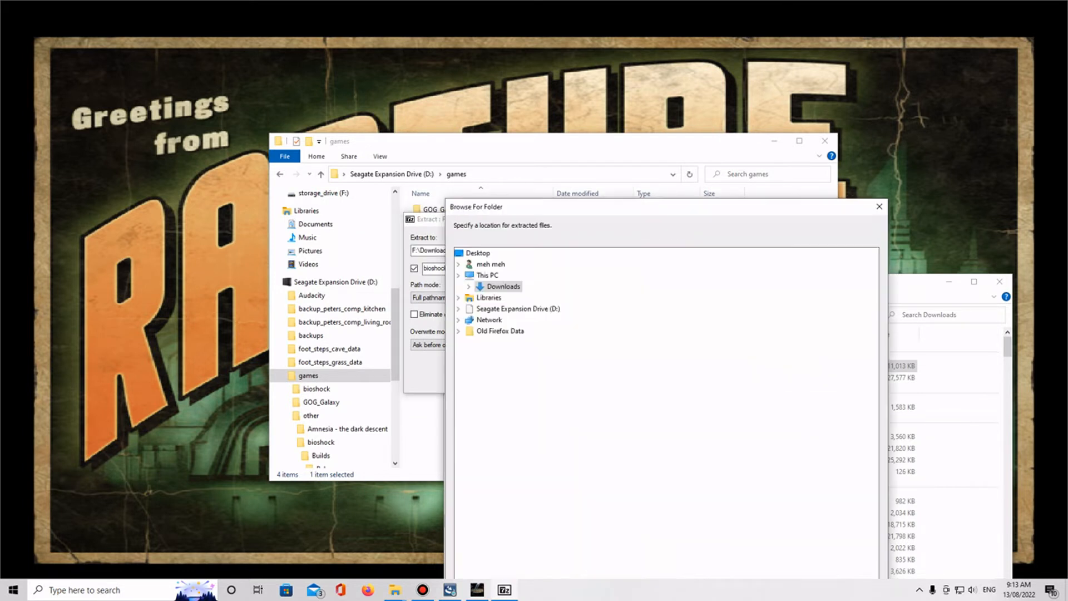
{"action": "left_click", "coordinate": [460, 275]}
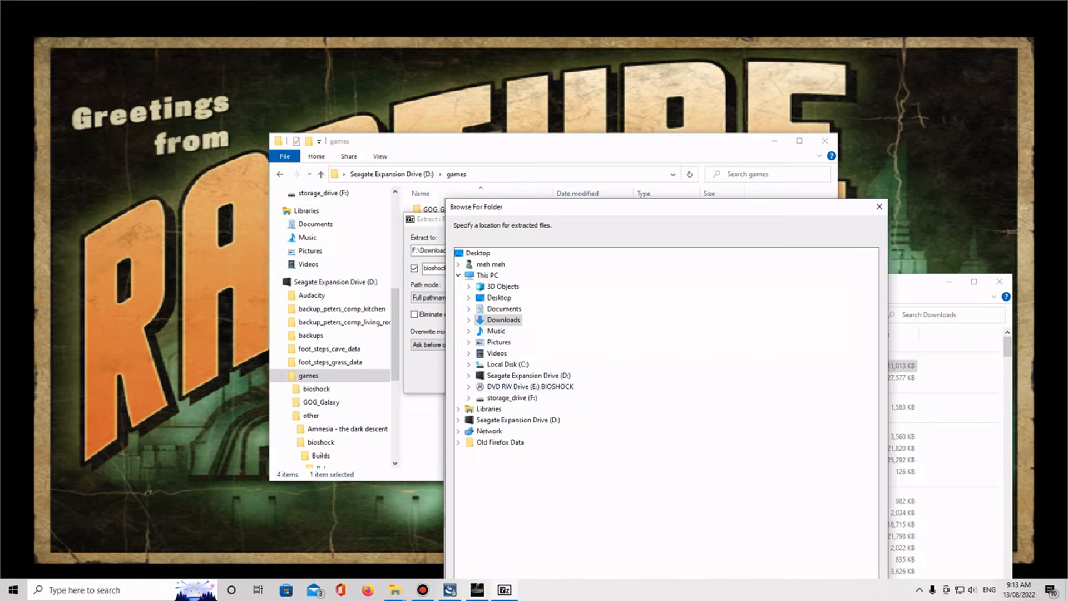
{"action": "left_click", "coordinate": [468, 375]}
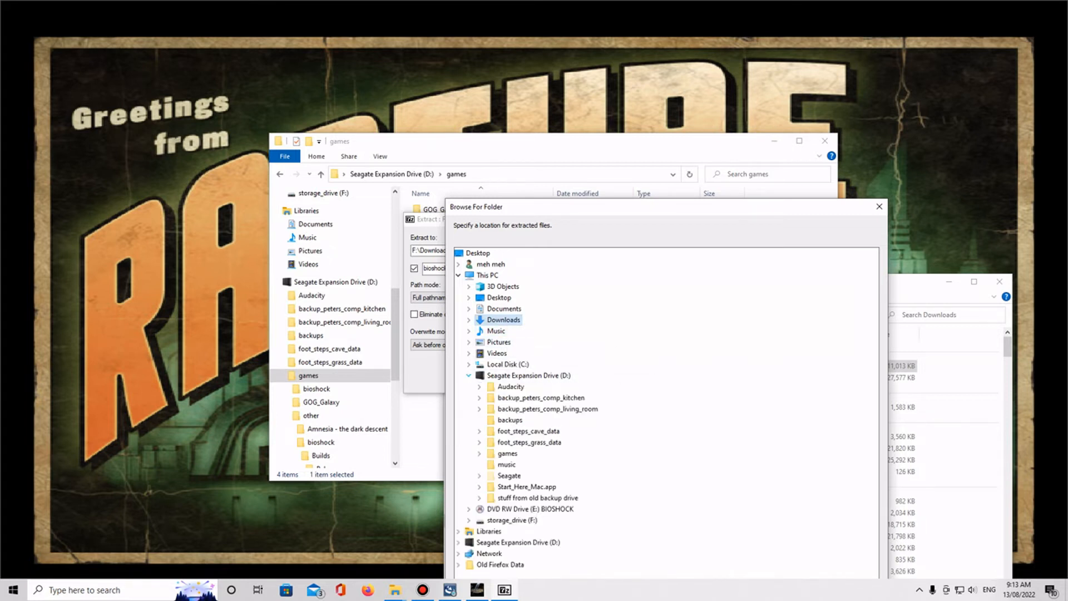
{"action": "mouse_move", "coordinate": [545, 408]}
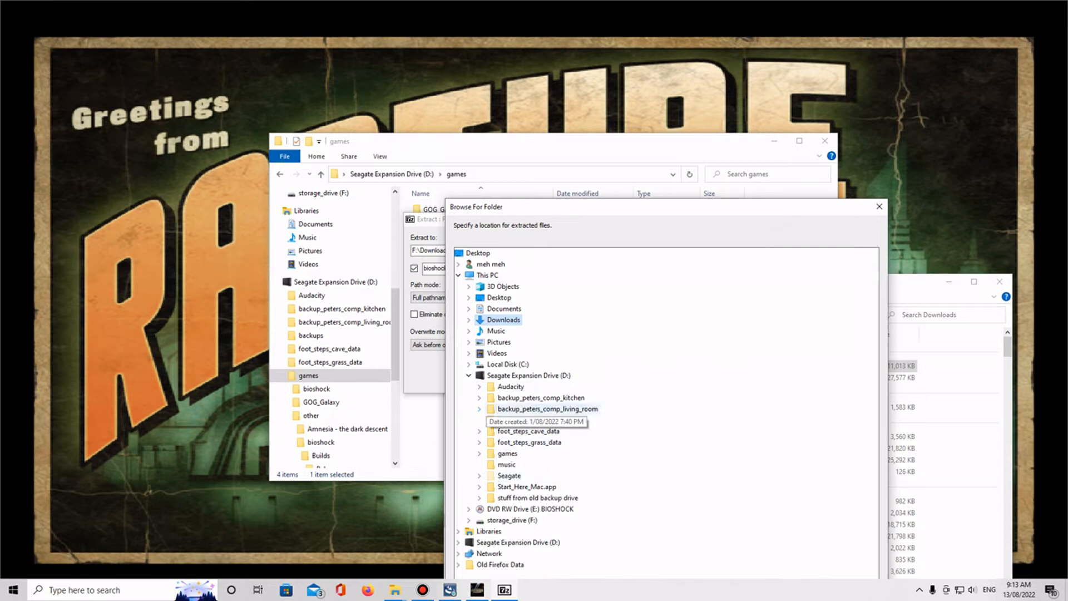
{"action": "left_click", "coordinate": [480, 452]}
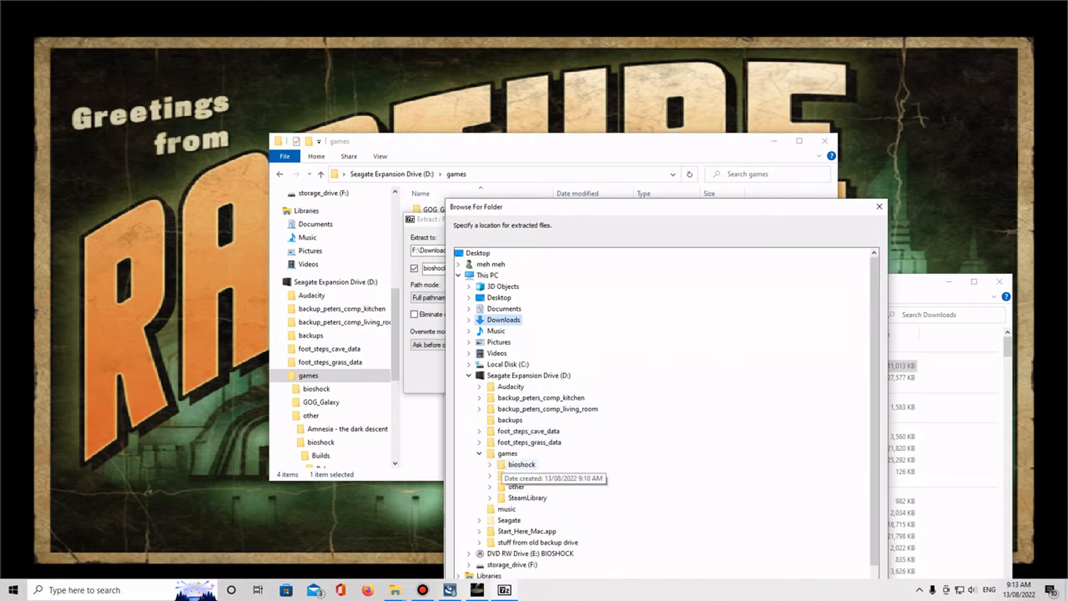
{"action": "mouse_move", "coordinate": [525, 475]}
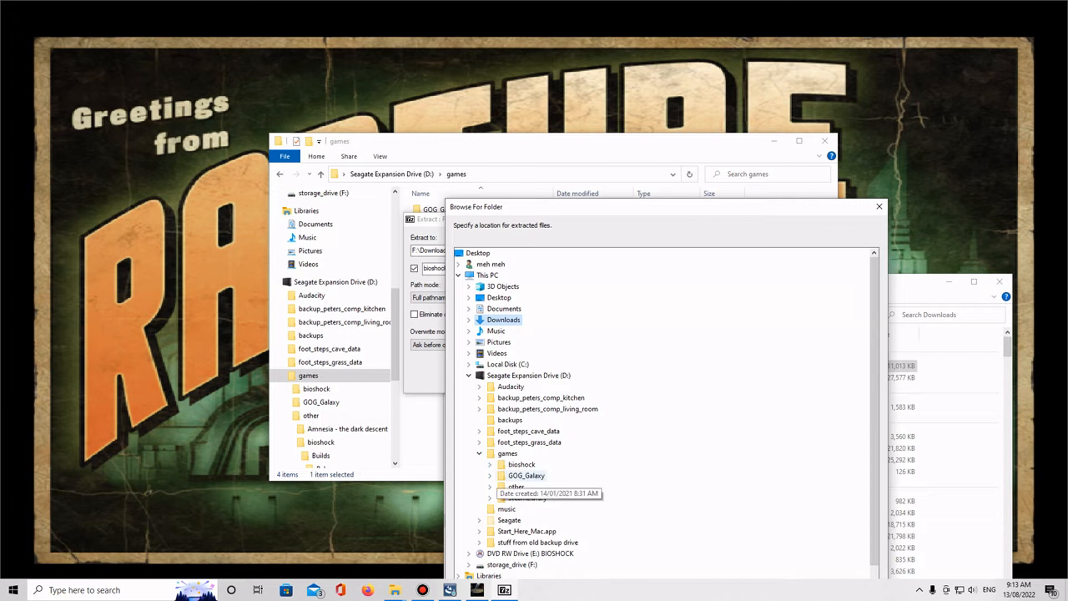
{"action": "left_click", "coordinate": [520, 464]}
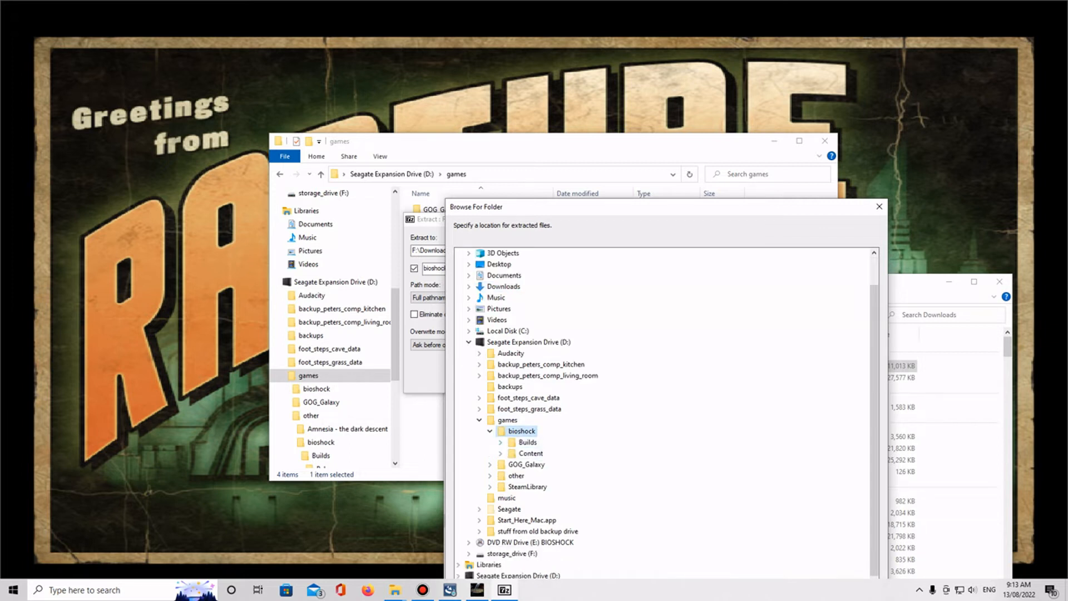
{"action": "left_click", "coordinate": [500, 441]}
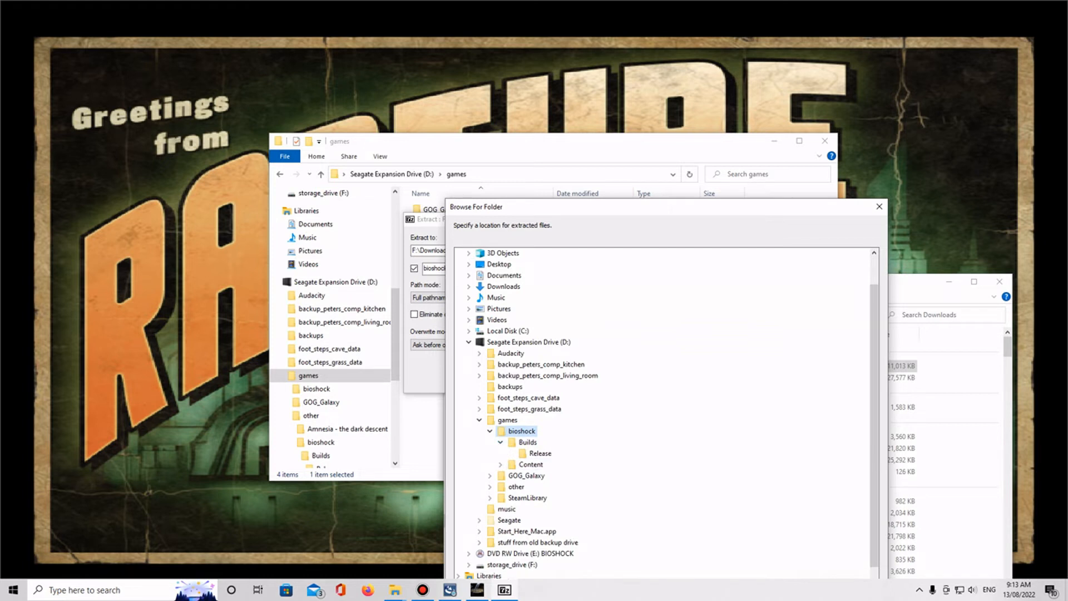
{"action": "left_click", "coordinate": [540, 452]}
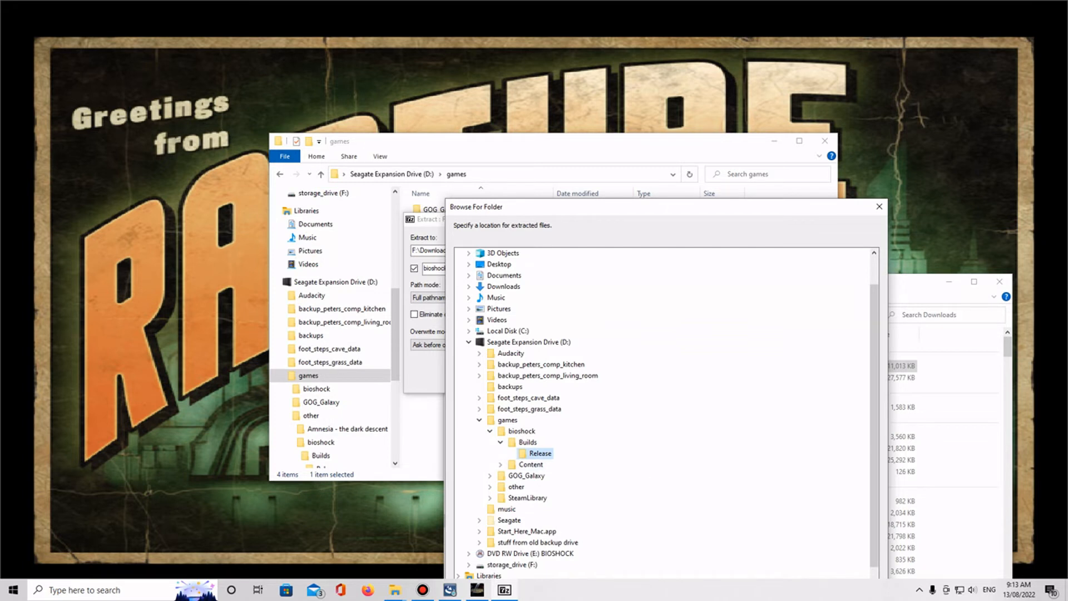
{"action": "left_click", "coordinate": [533, 454]}
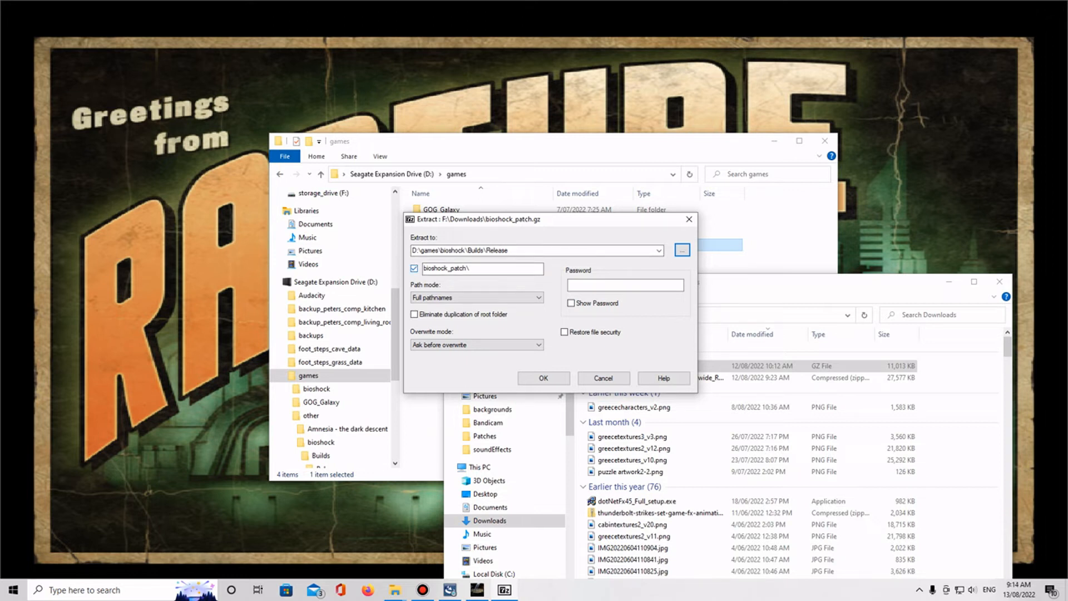
- Untick the subfolder option and extract the patch straight into Release
{"action": "left_click", "coordinate": [413, 268]}
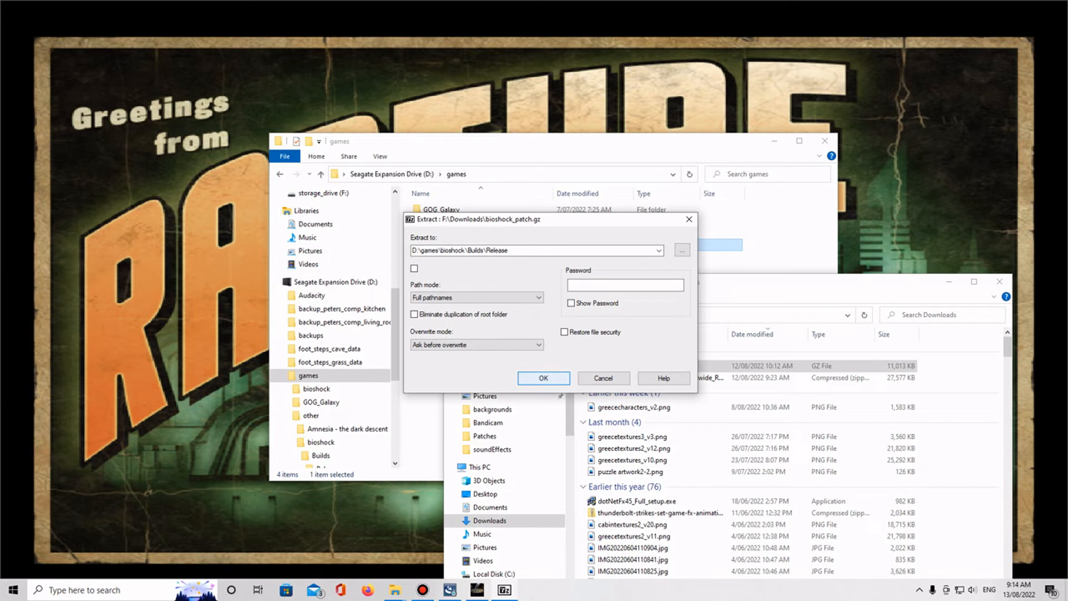
{"action": "left_click", "coordinate": [543, 378]}
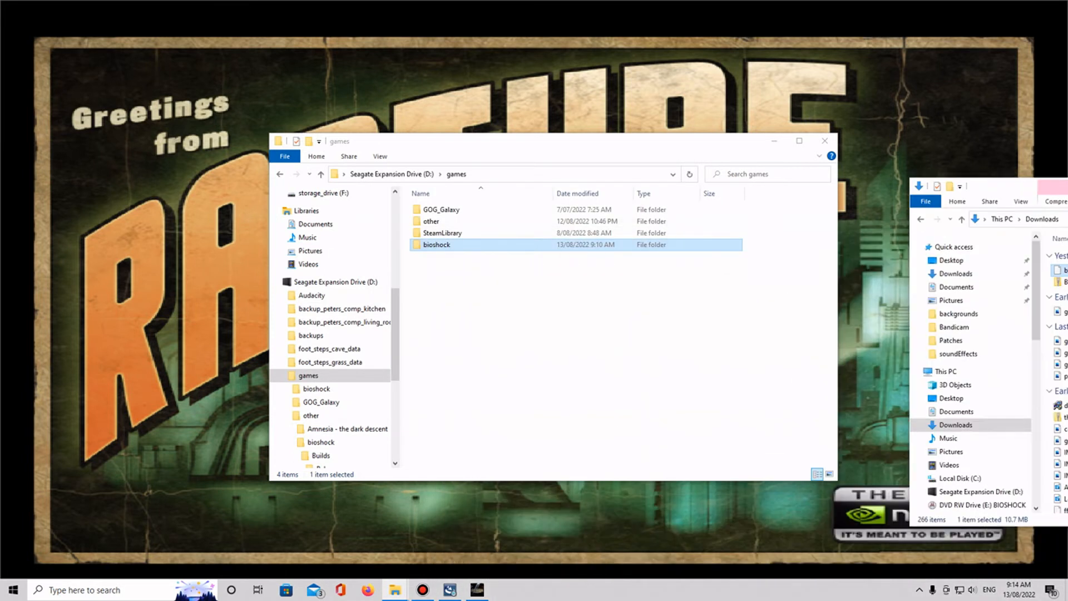
- Inspect the patched Release folder's files, then minimize to the desktop
{"action": "double_click", "coordinate": [436, 244]}
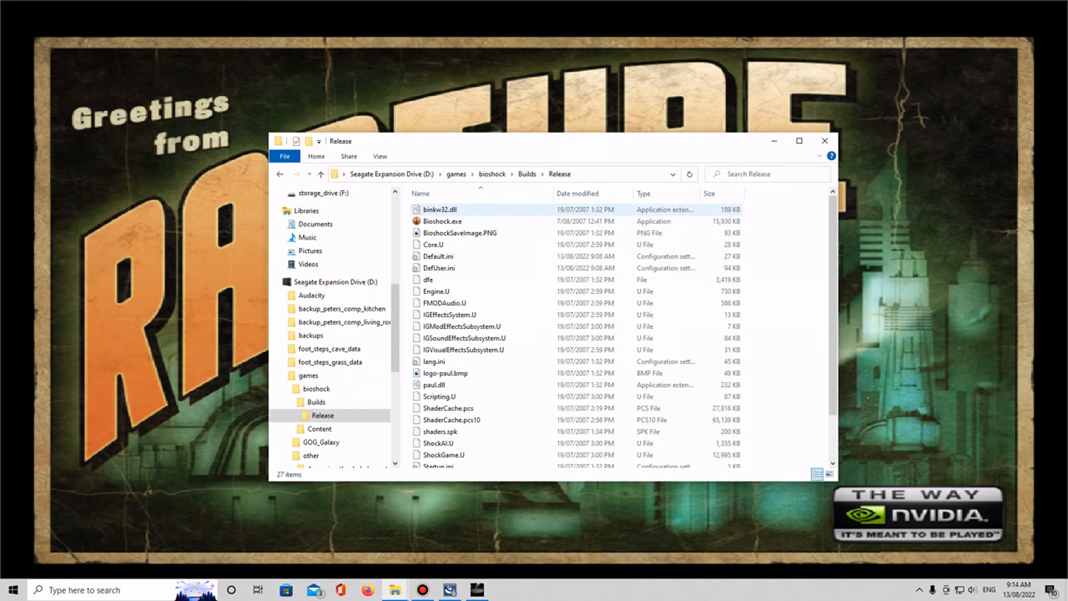
{"action": "left_click", "coordinate": [443, 220]}
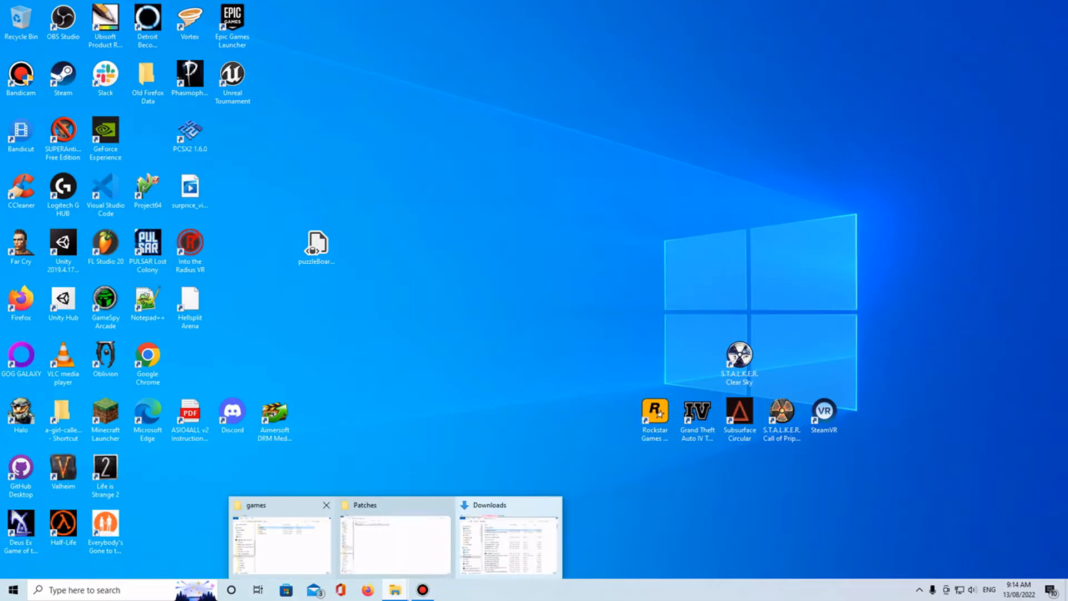
- Cancel the Auto Patcher download, confirm cancelling setup, and finish the failed wizard
{"action": "left_click", "coordinate": [279, 535]}
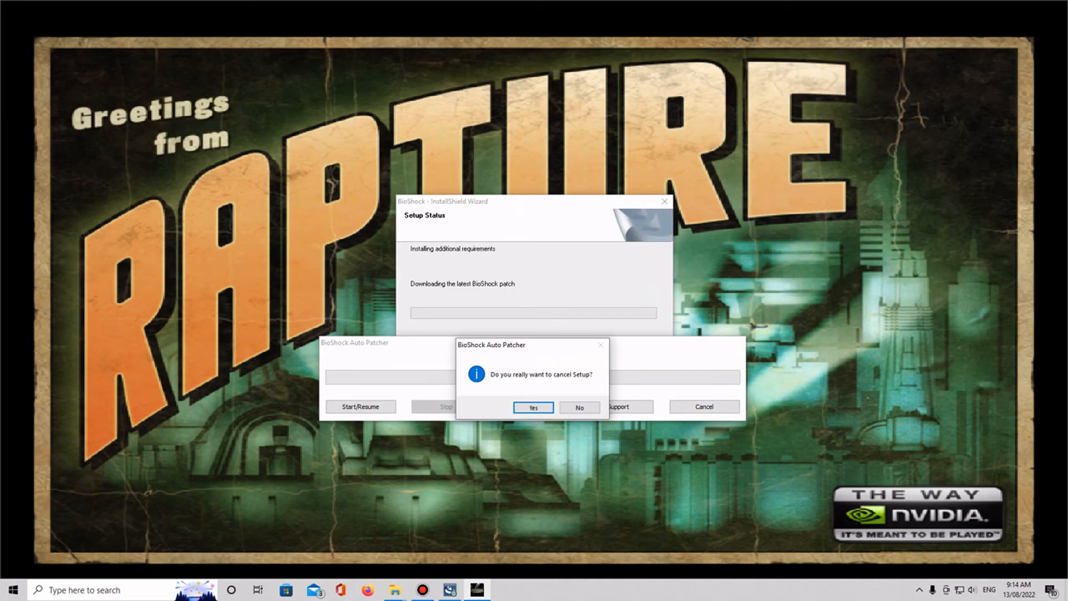
{"action": "left_click", "coordinate": [533, 407]}
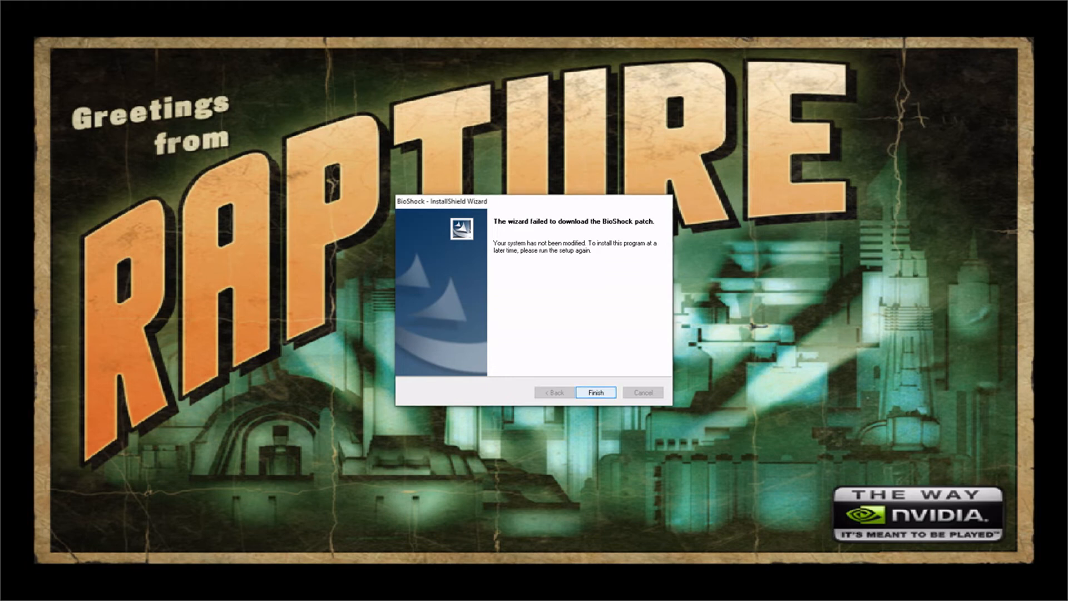
{"action": "left_click", "coordinate": [595, 393]}
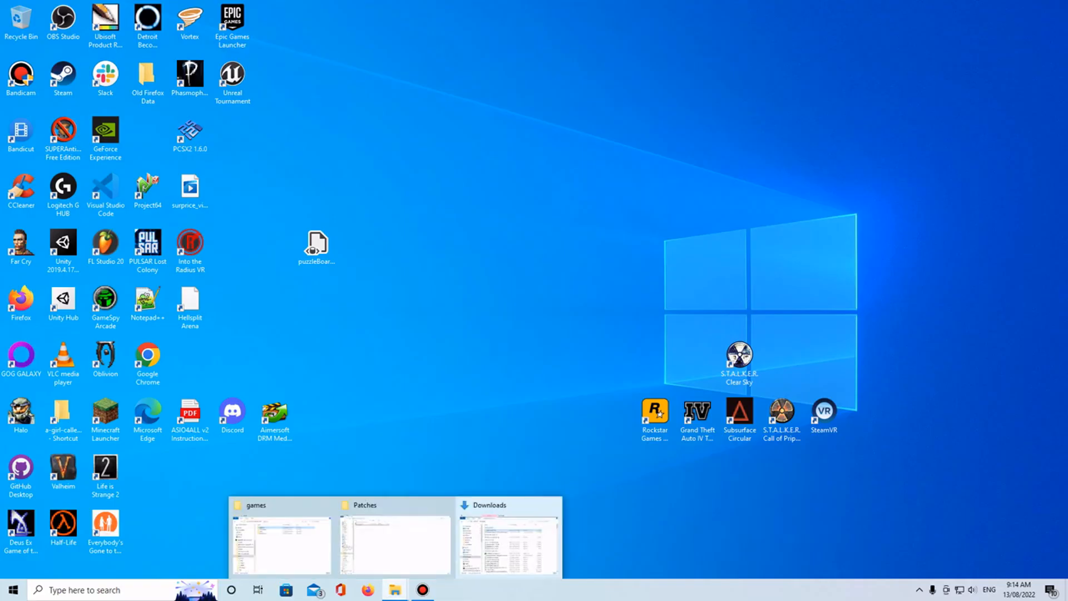
- Undo a first attempt at moving bioshock into the 'other' folder and return to games
{"action": "left_click", "coordinate": [280, 537]}
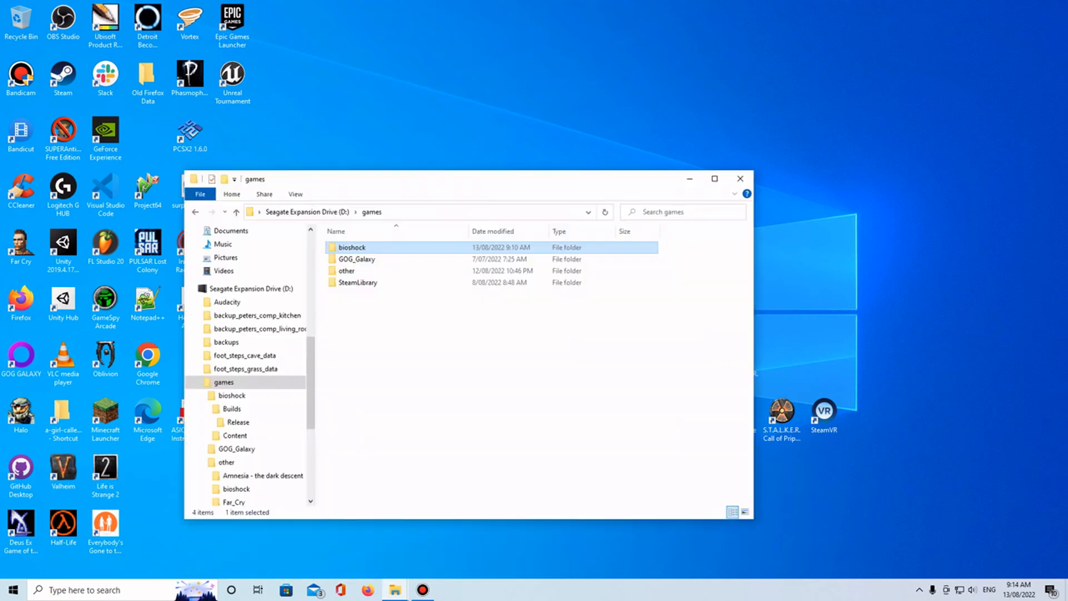
{"action": "left_click", "coordinate": [225, 462]}
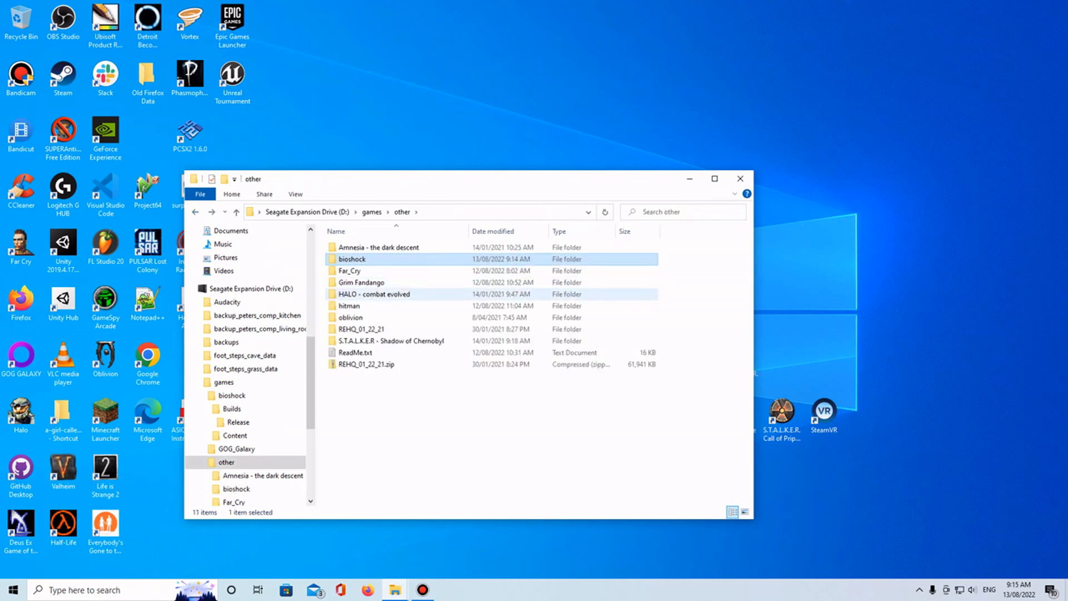
{"action": "key", "text": "Delete"}
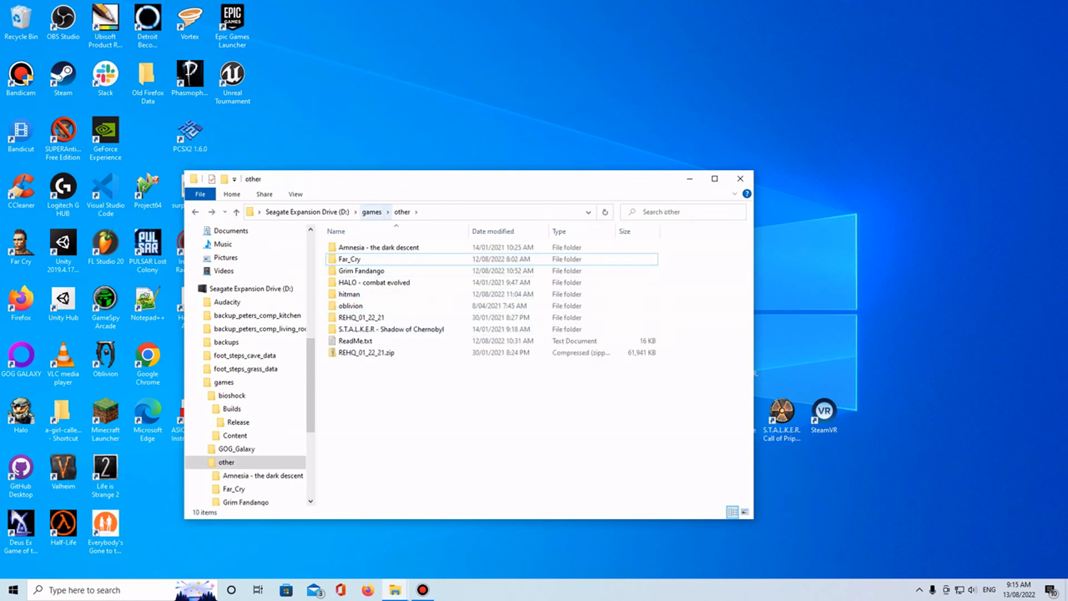
{"action": "left_click", "coordinate": [372, 211]}
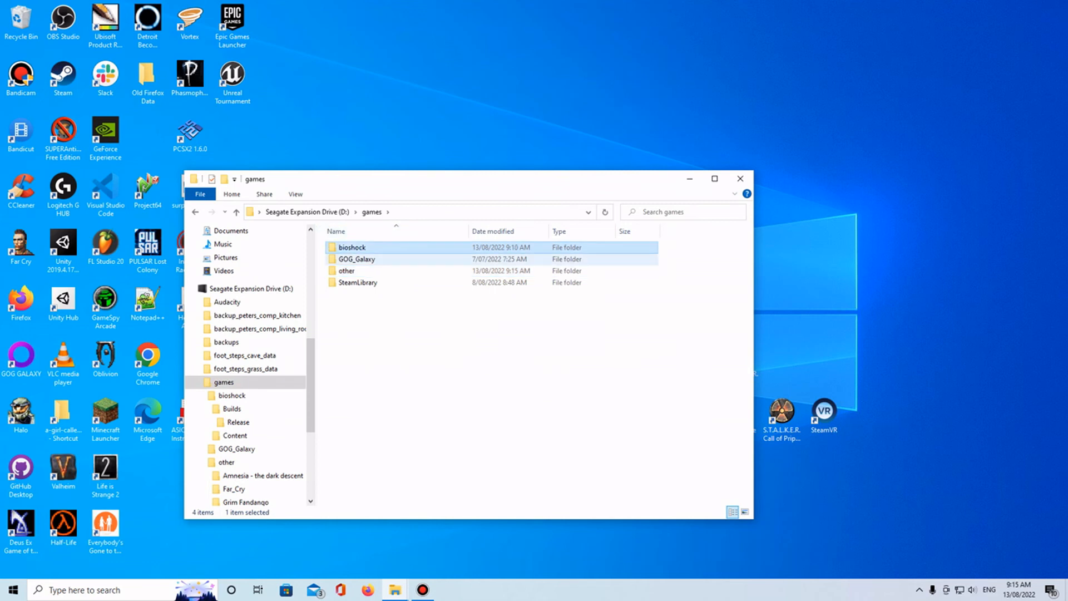
- Move the bioshock folder into D:\games\other and open it there
{"action": "double_click", "coordinate": [353, 247]}
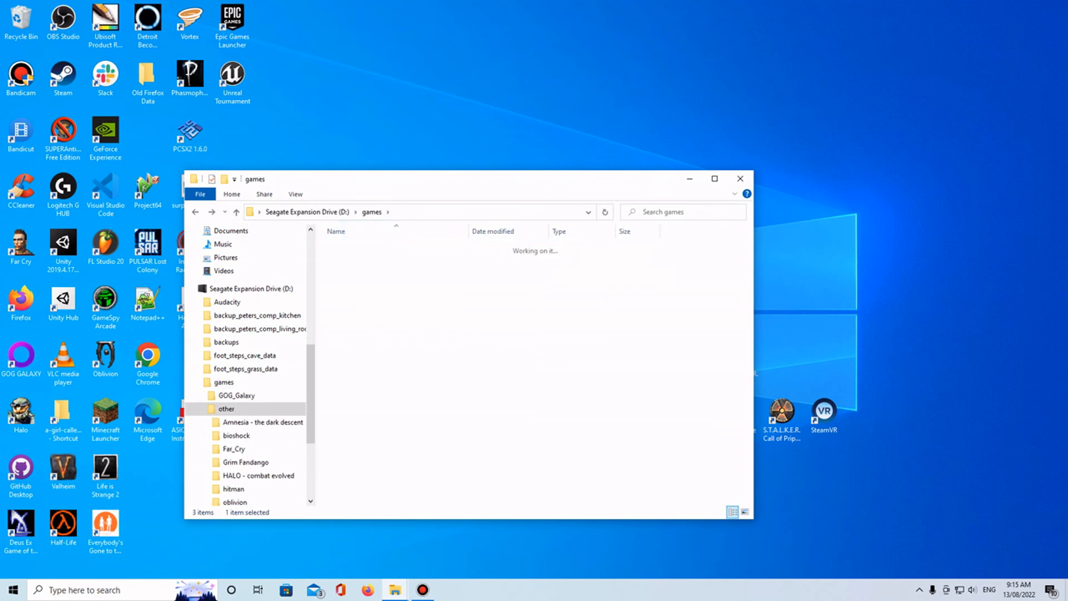
{"action": "double_click", "coordinate": [234, 434]}
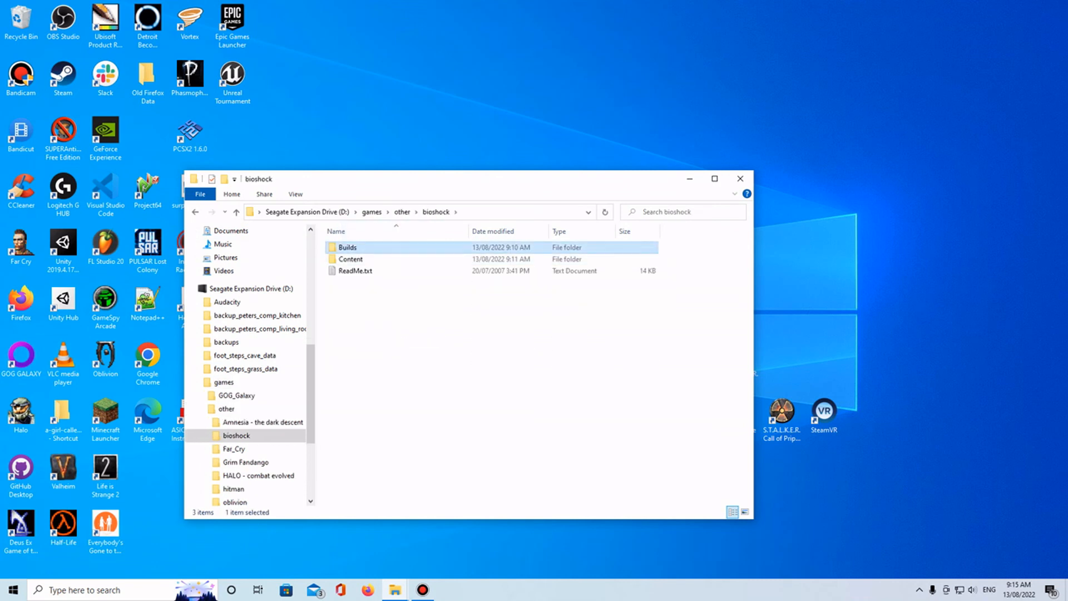
- Open Builds\Release inside the moved bioshock folder and select Bioshock.exe
{"action": "double_click", "coordinate": [347, 246]}
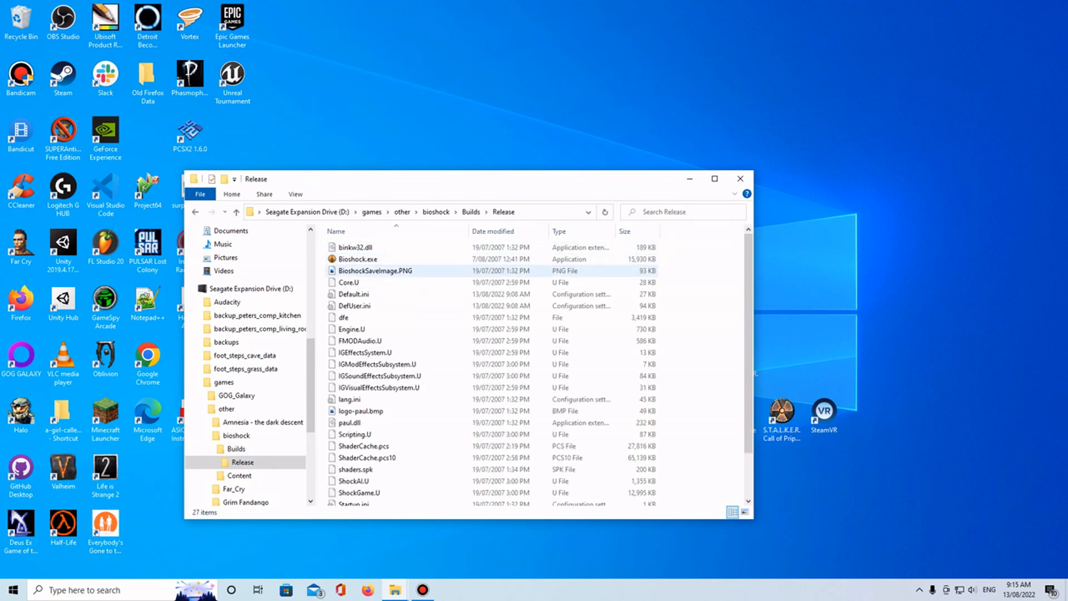
{"action": "left_click", "coordinate": [357, 259]}
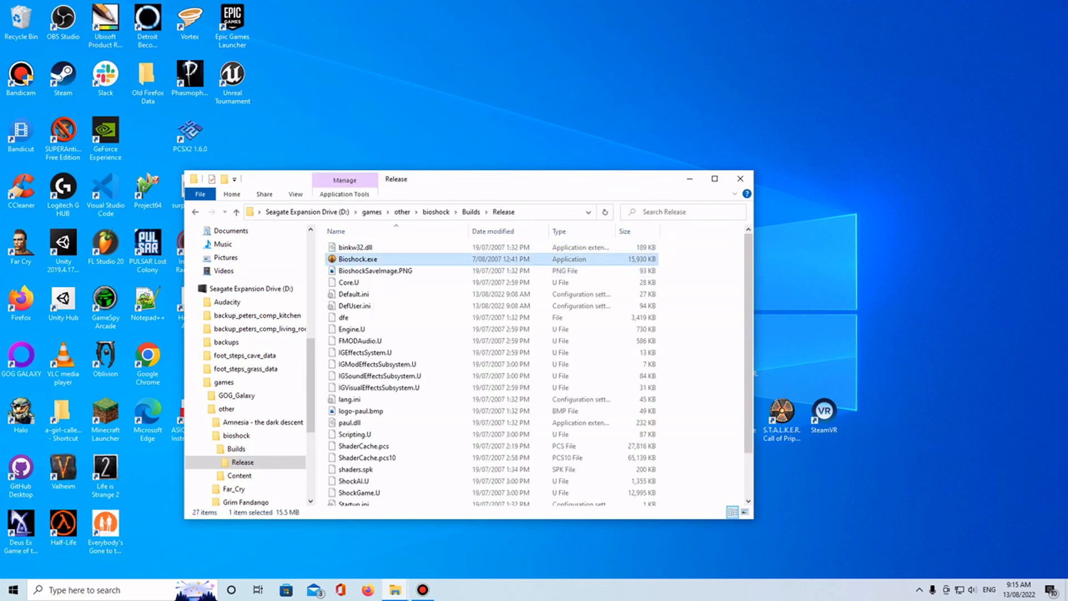
{"action": "mouse_move", "coordinate": [351, 329]}
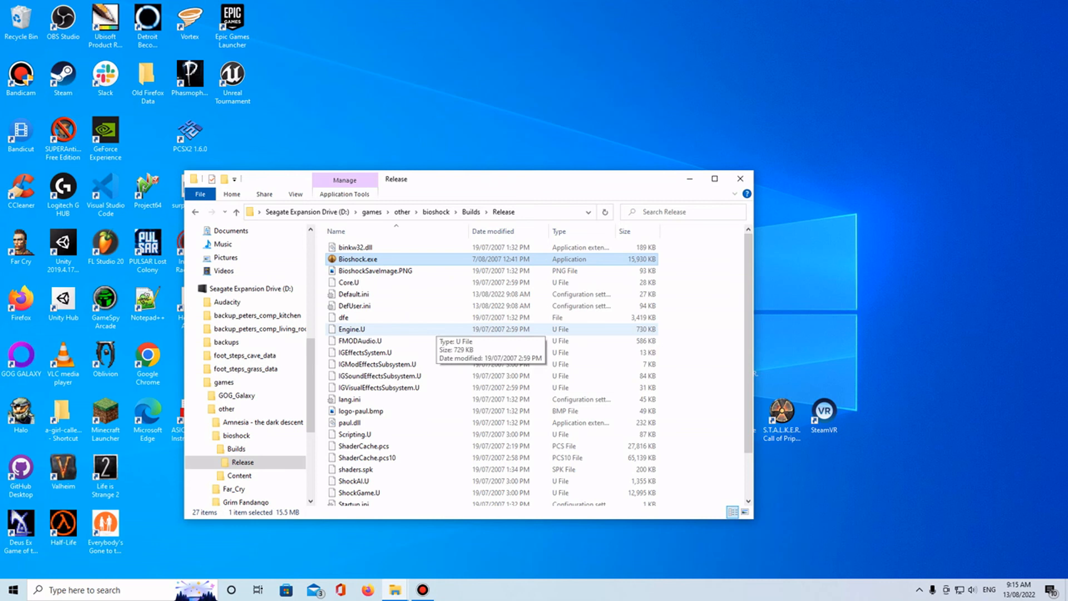
{"action": "mouse_move", "coordinate": [354, 293]}
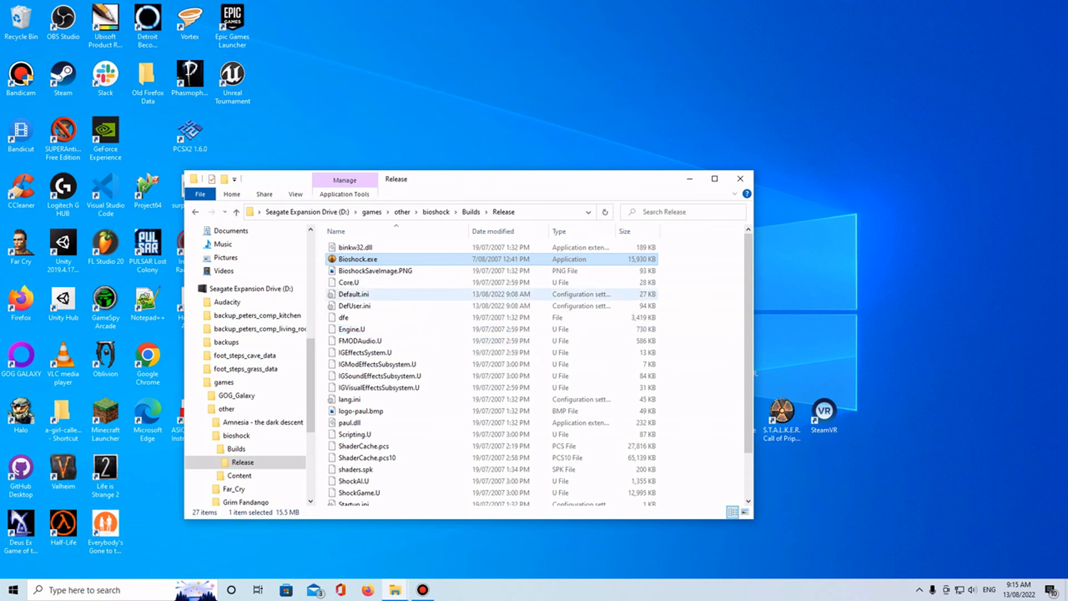